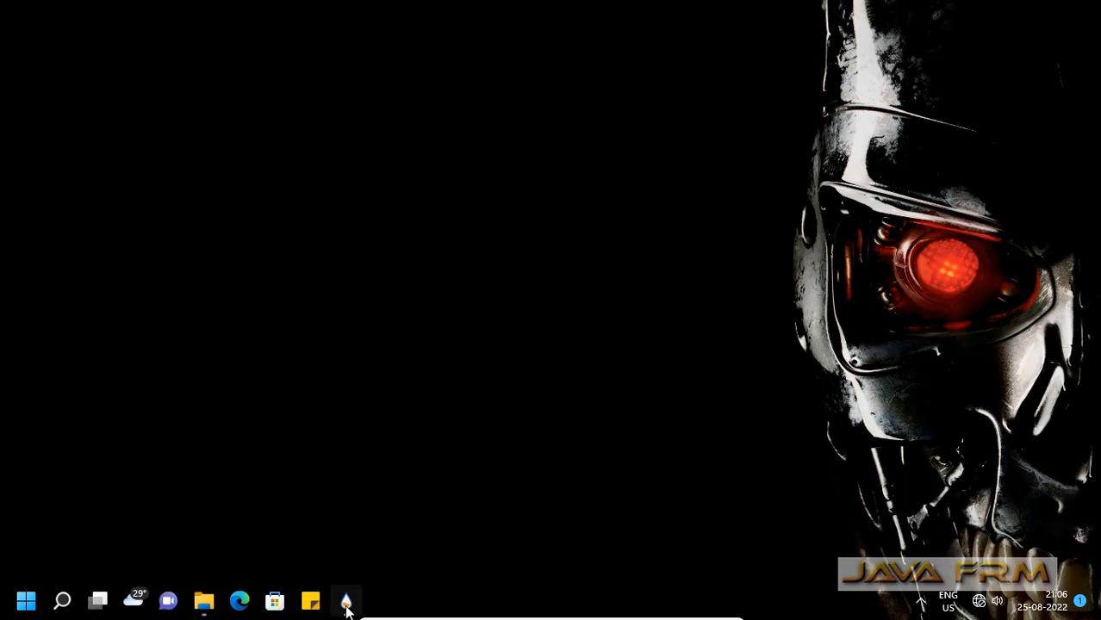
Step: Bring up the Circular Icon Launcher skin's CircleLauncher.ini details in the skin manager
click(345, 599)
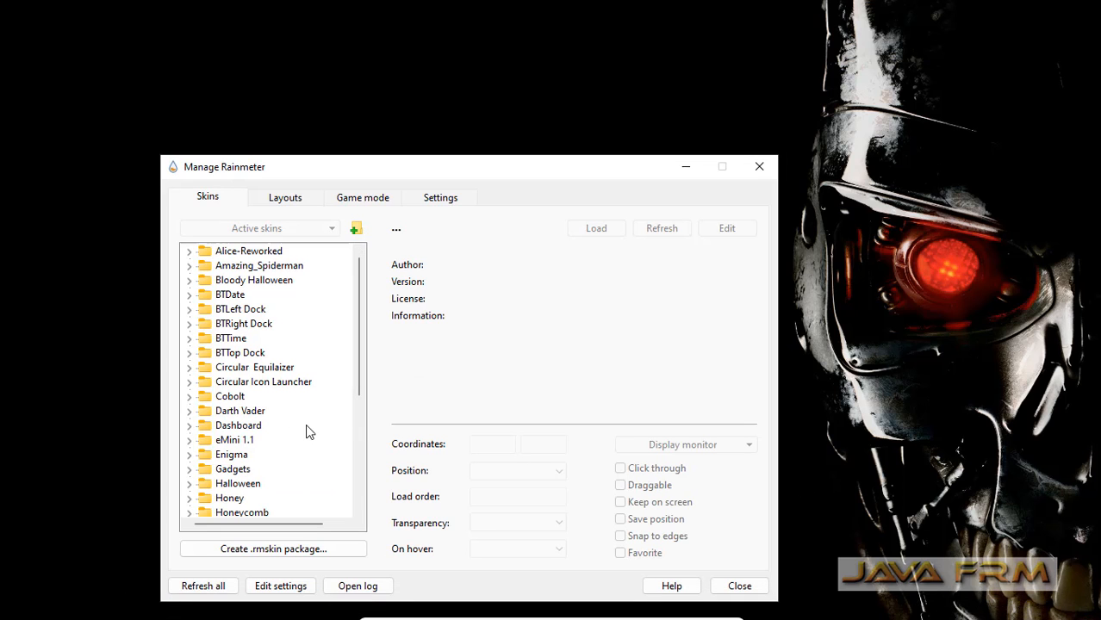
mouse_move(255, 438)
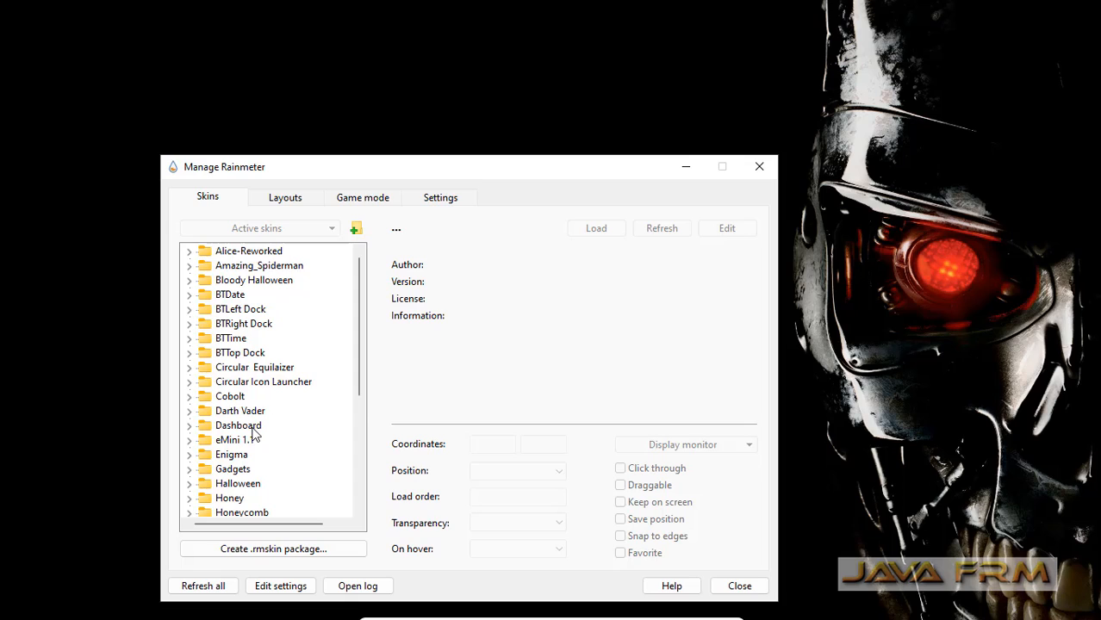
scroll(down, 3)
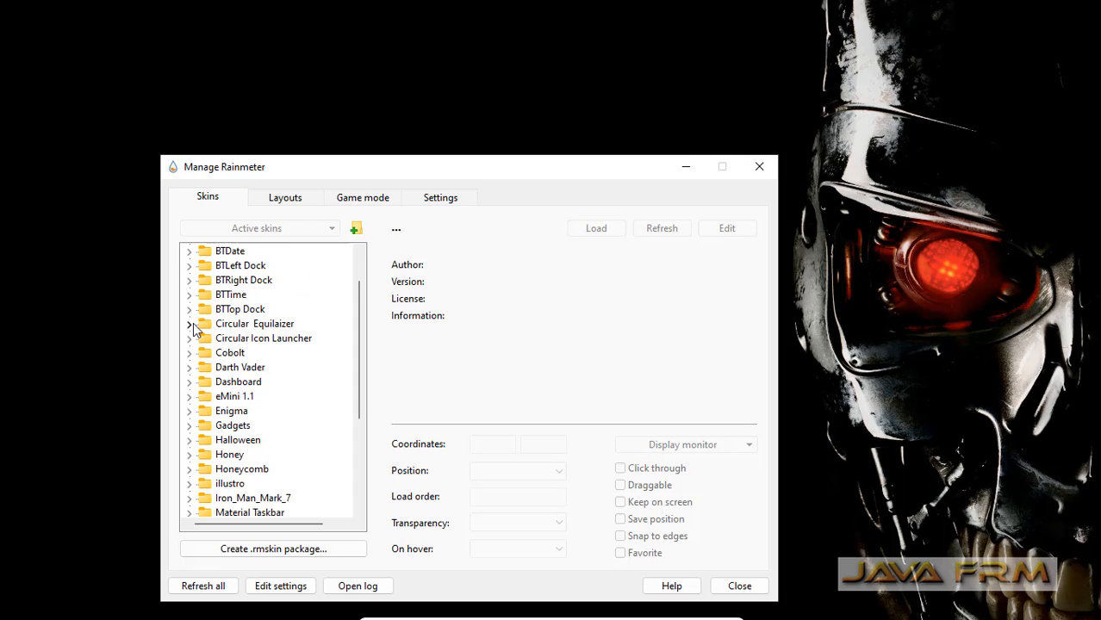
click(189, 324)
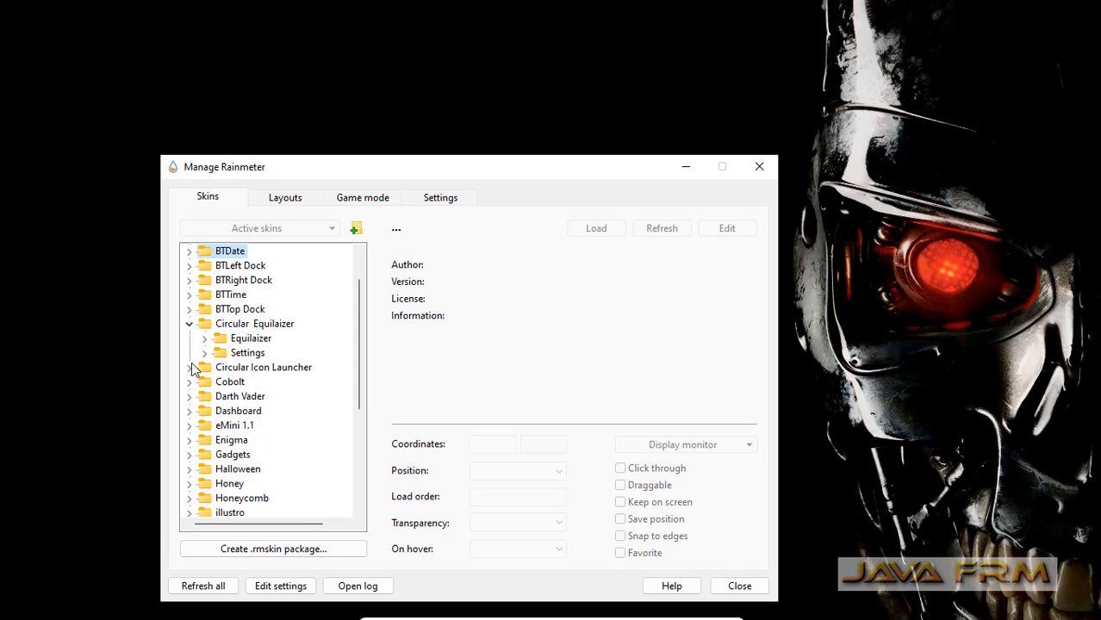
click(190, 366)
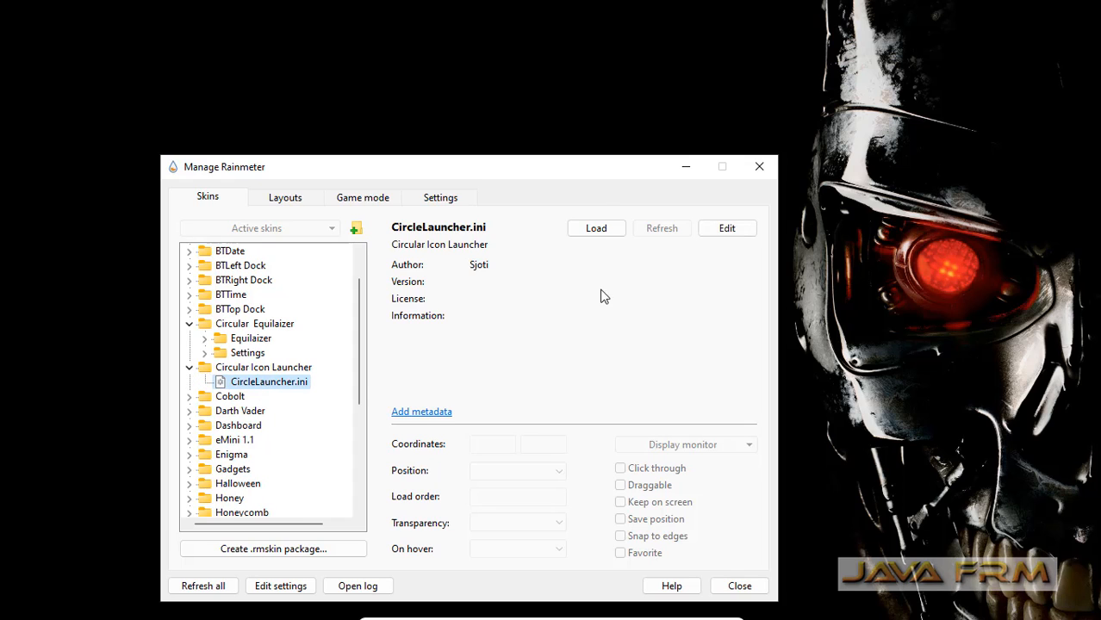
Step: Load CircleLauncher.ini, then load the eMini 1.1 Light variant onto the desktop
click(596, 227)
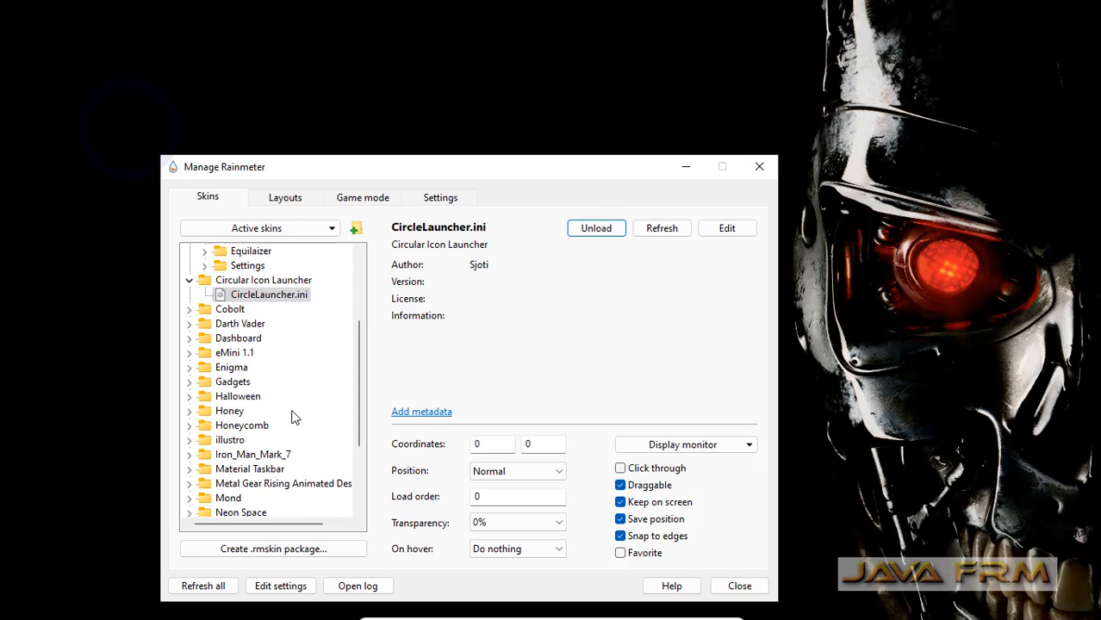
mouse_move(189, 360)
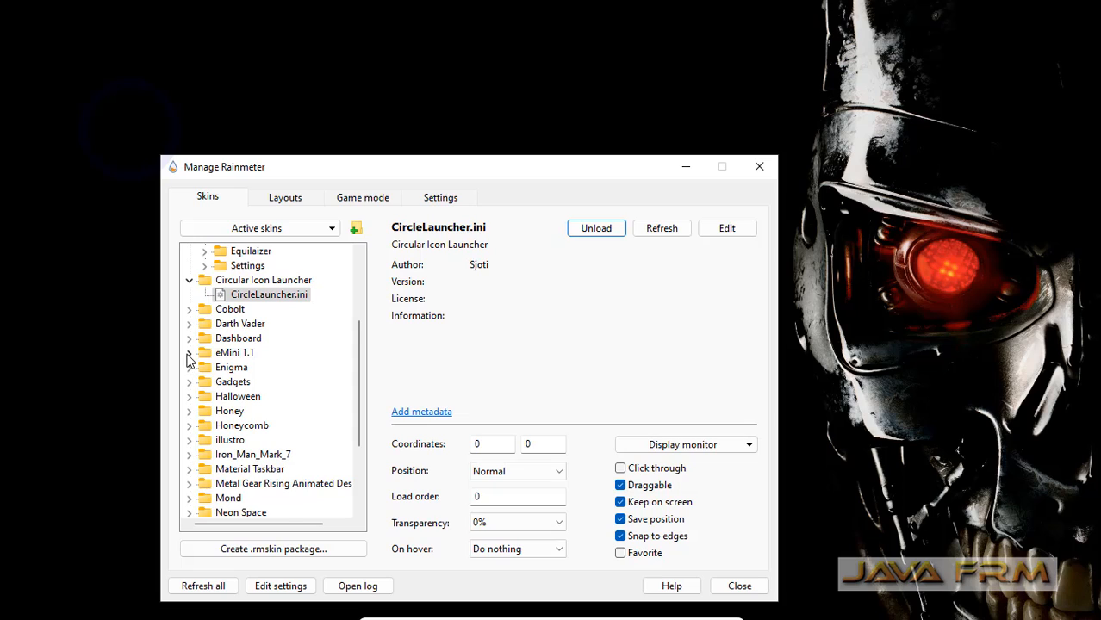
click(189, 352)
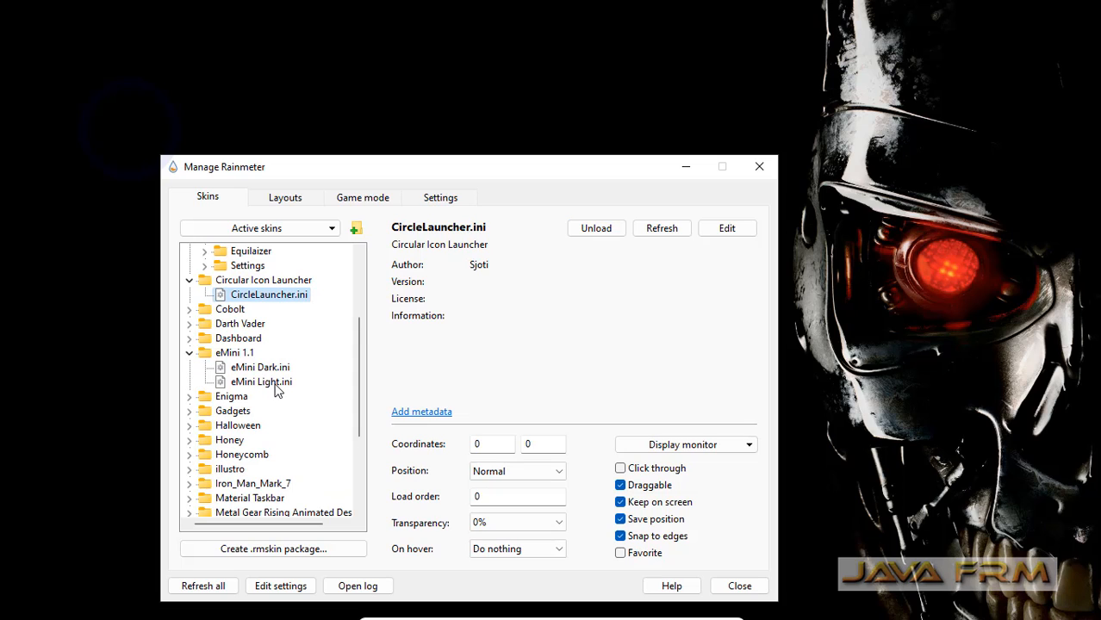
click(261, 382)
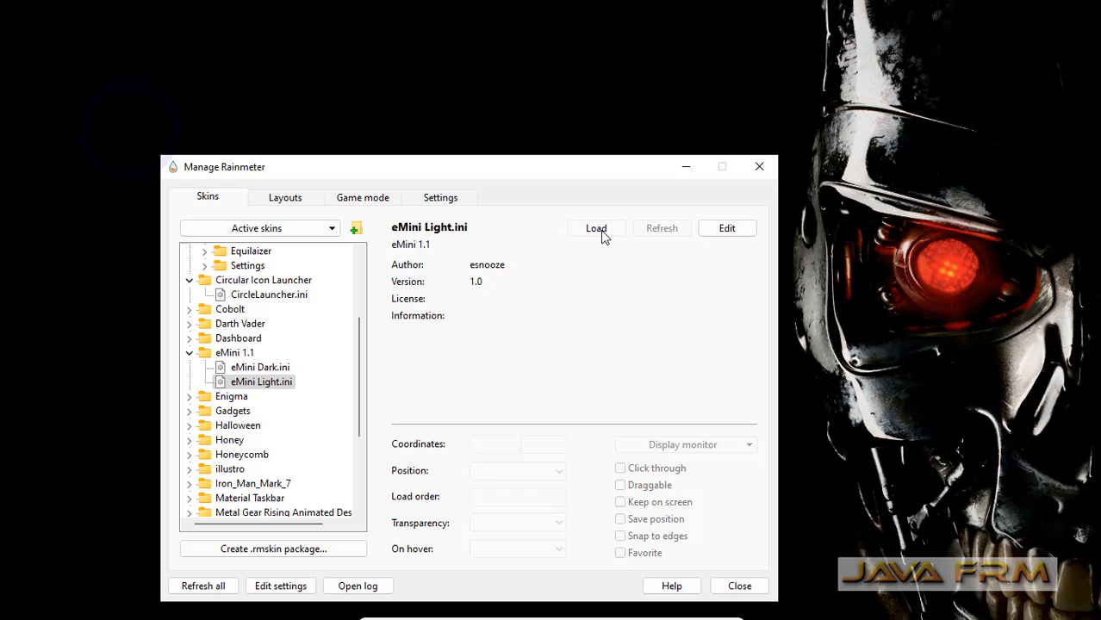
click(596, 228)
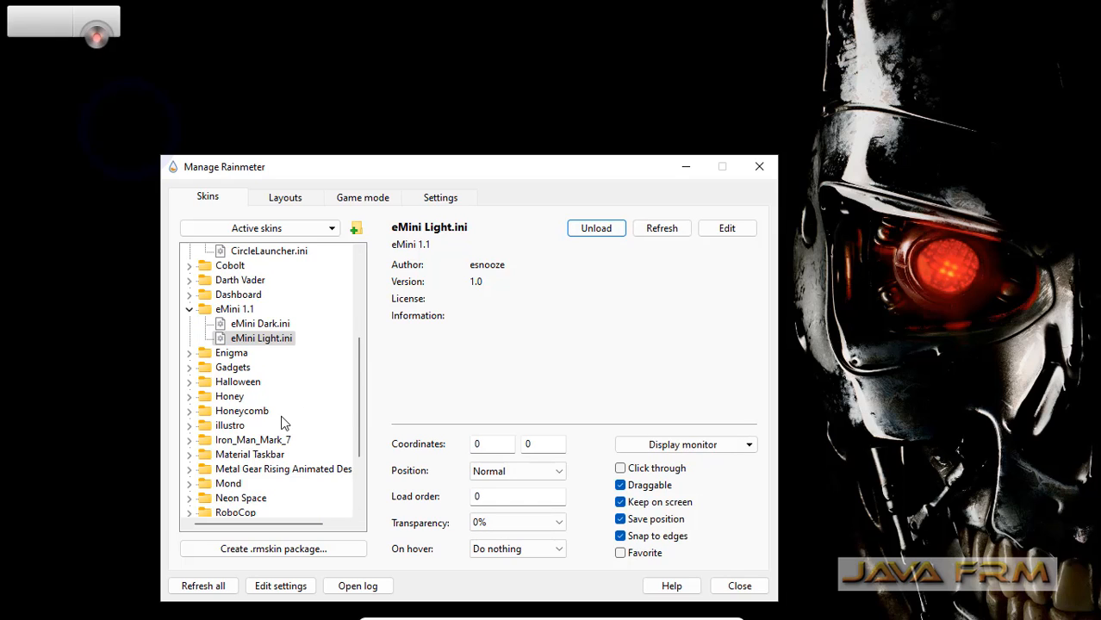
Step: Scroll further down the skin list toward the remaining skins
scroll(down, 3)
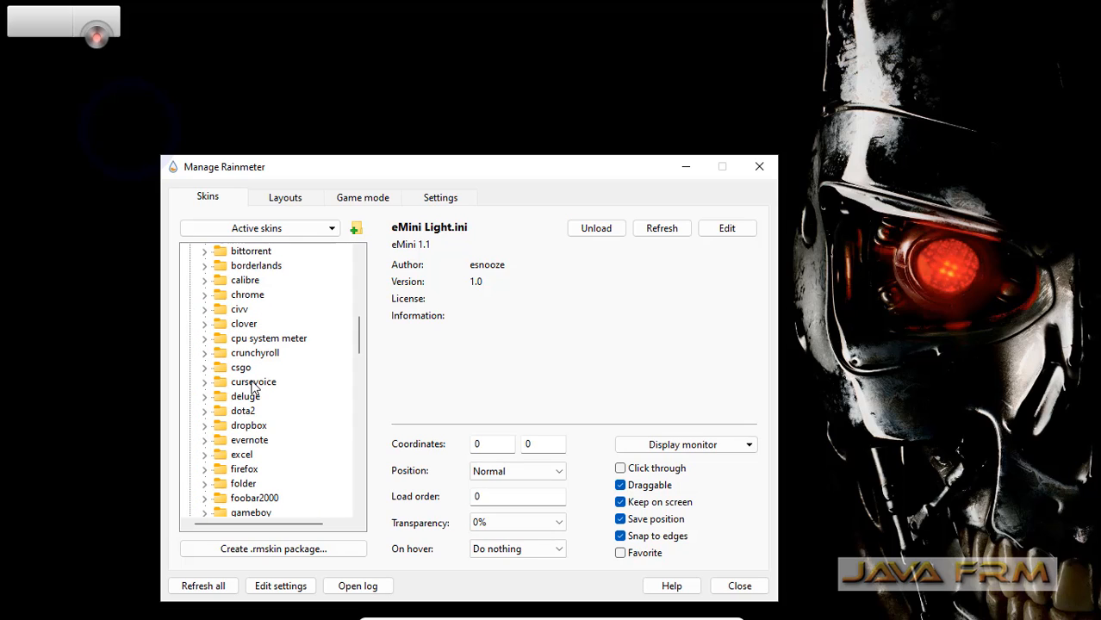
scroll(down, 3)
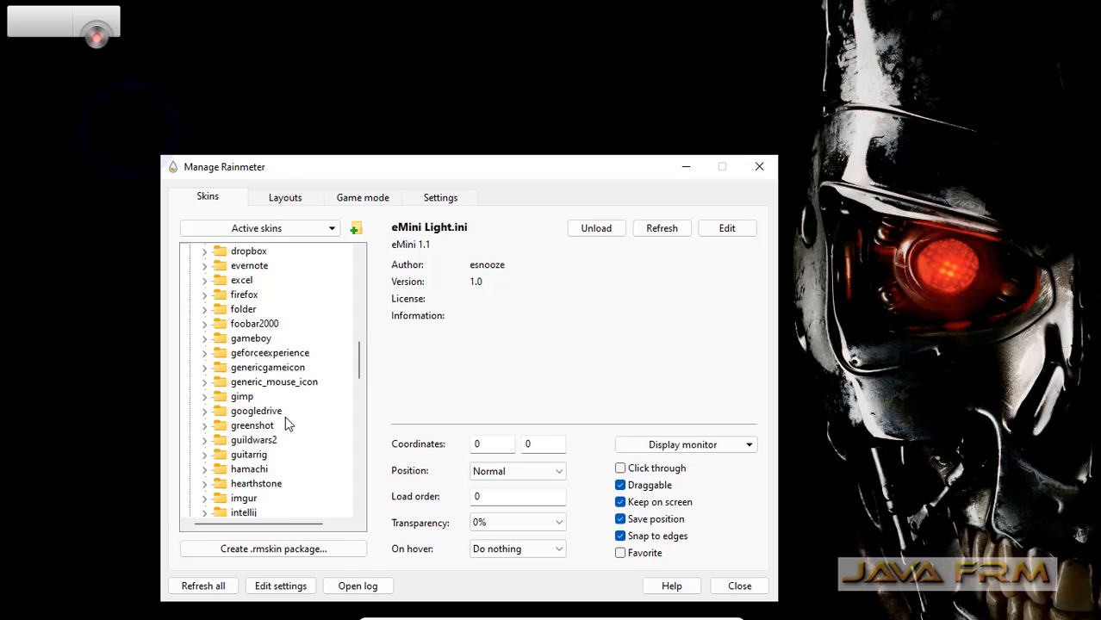
scroll(down, 3)
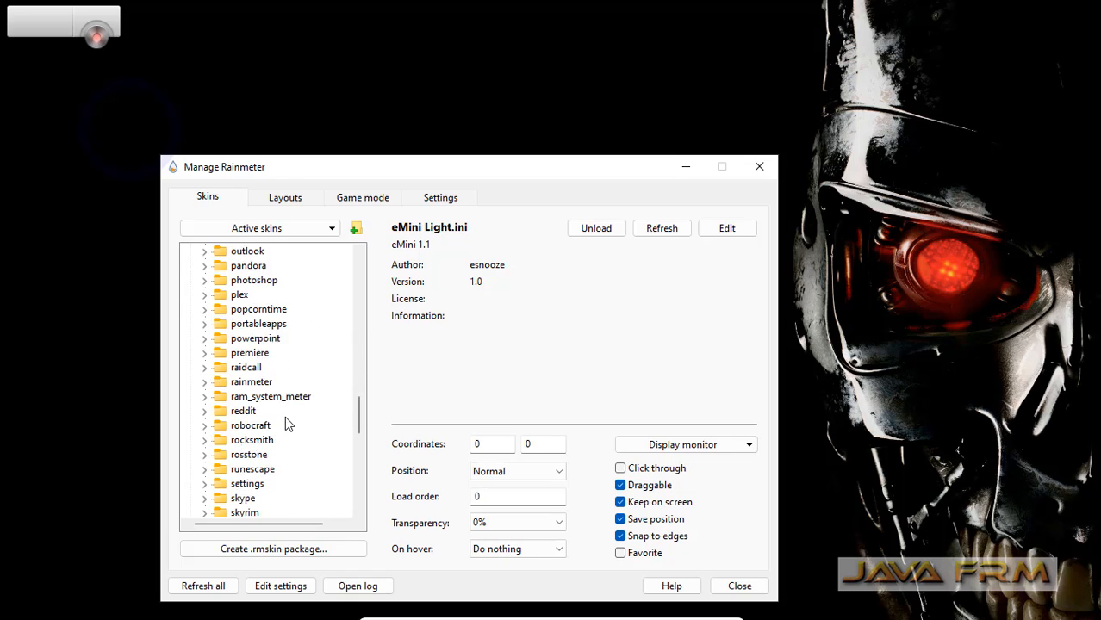
scroll(down, 3)
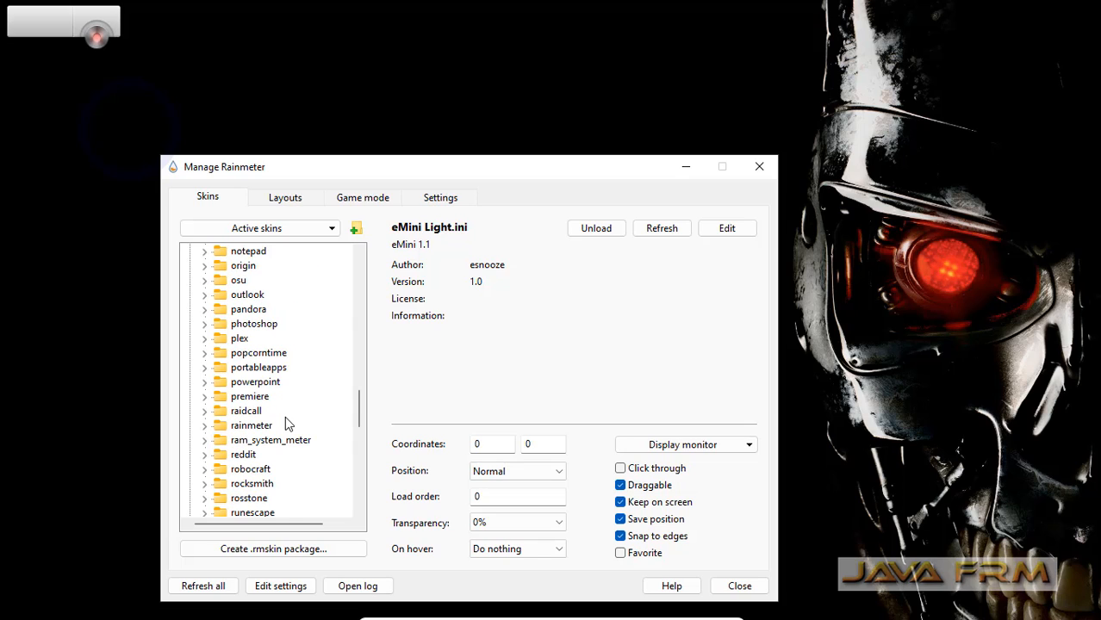
Step: Load ram.ini from ram_system_meter and select Neon Space's Health Diagnostics.ini
click(205, 440)
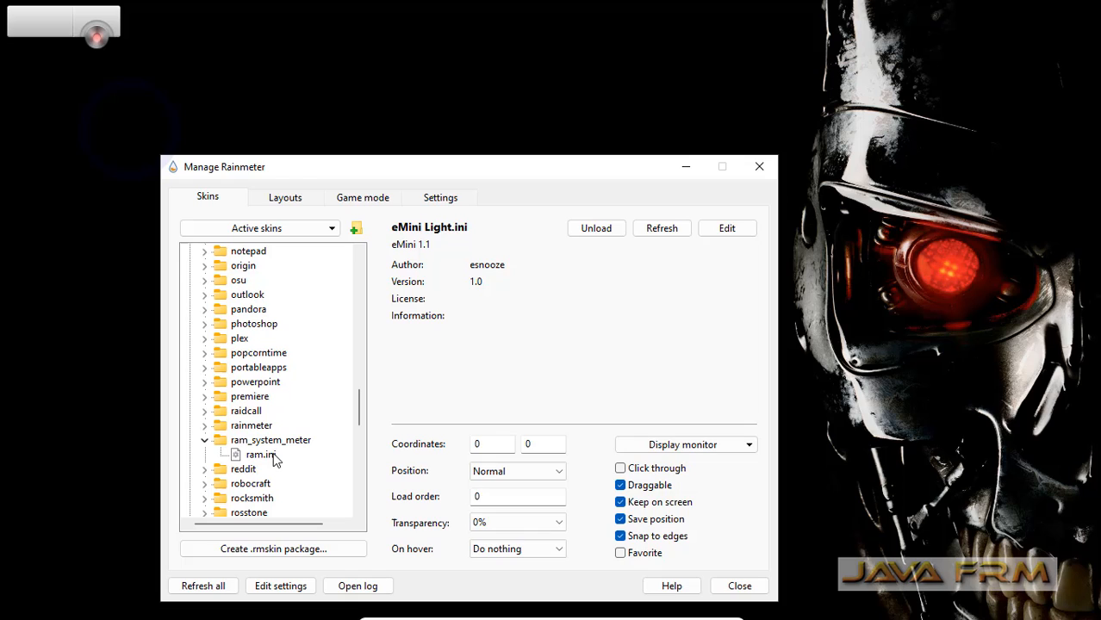
click(262, 455)
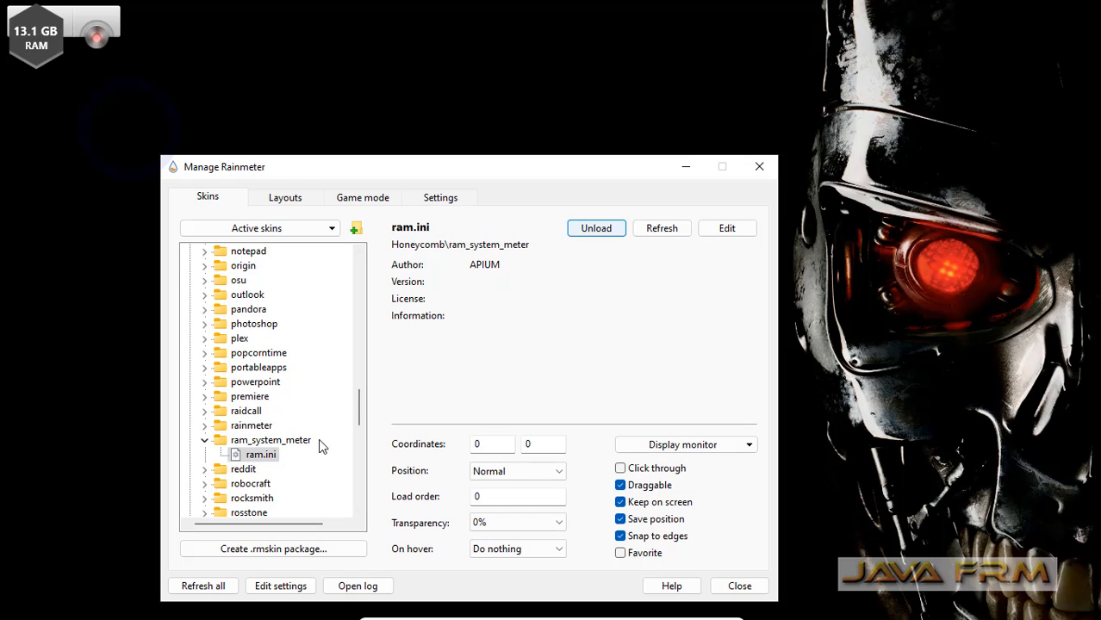
scroll(down, 3)
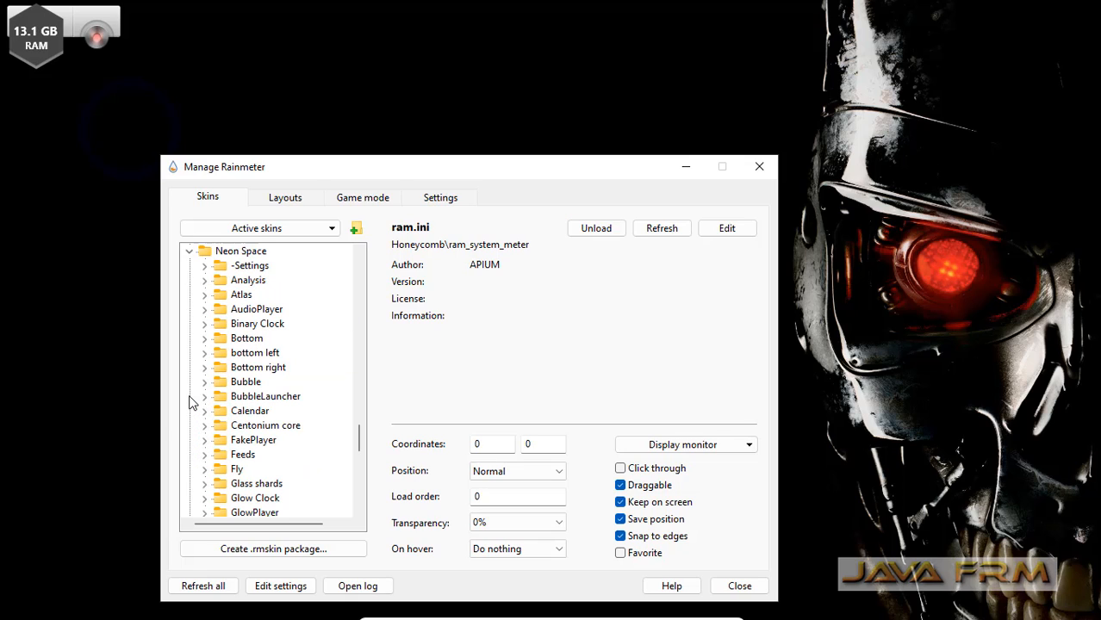
scroll(down, 3)
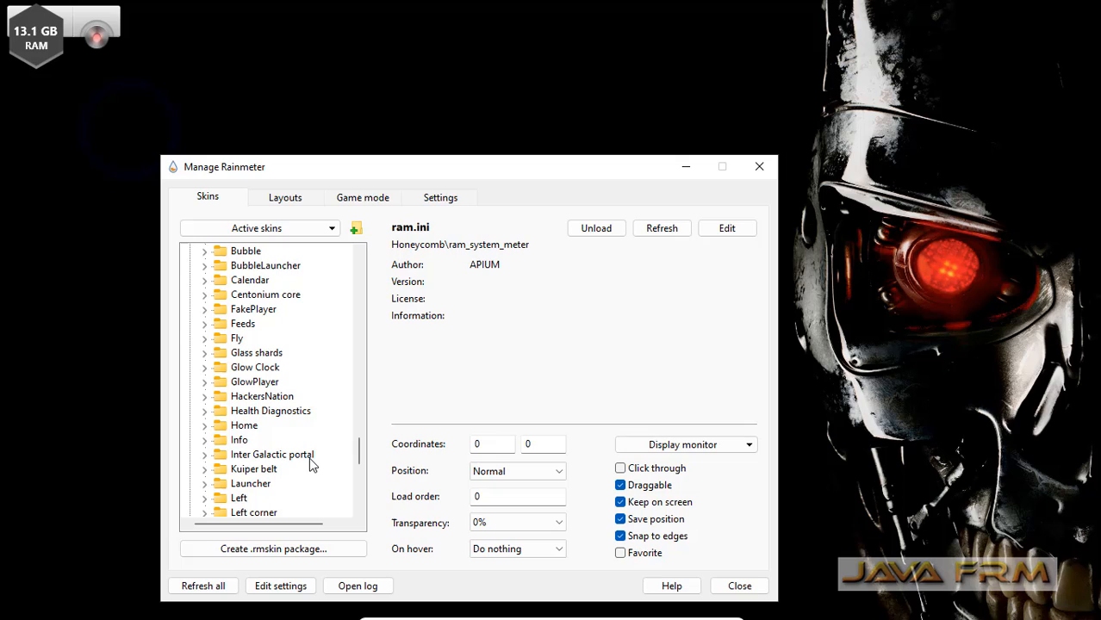
click(206, 410)
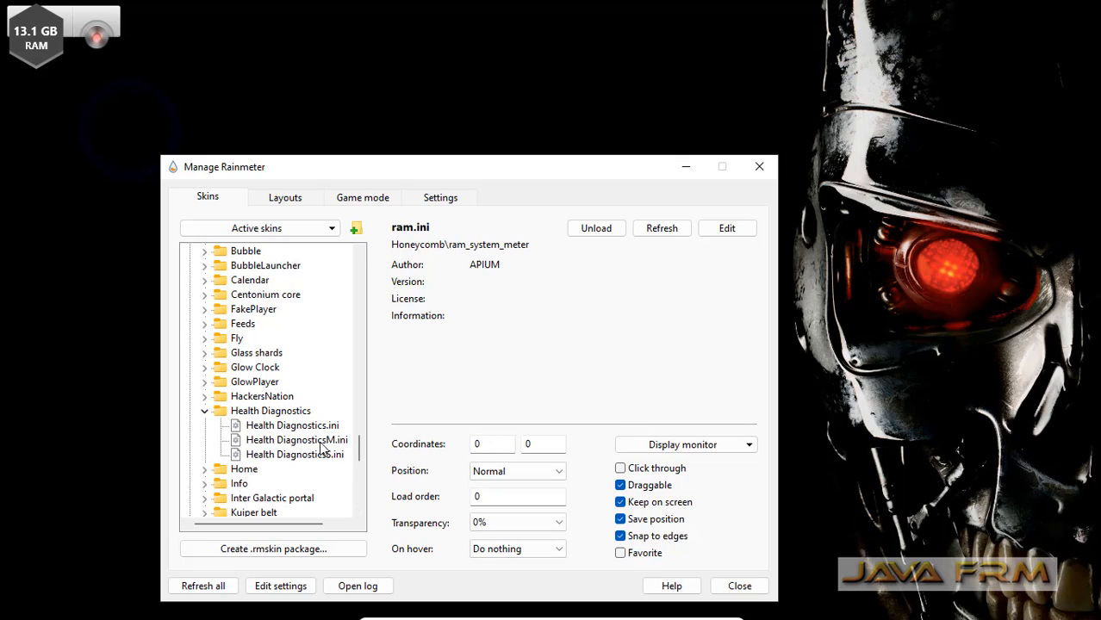
click(293, 423)
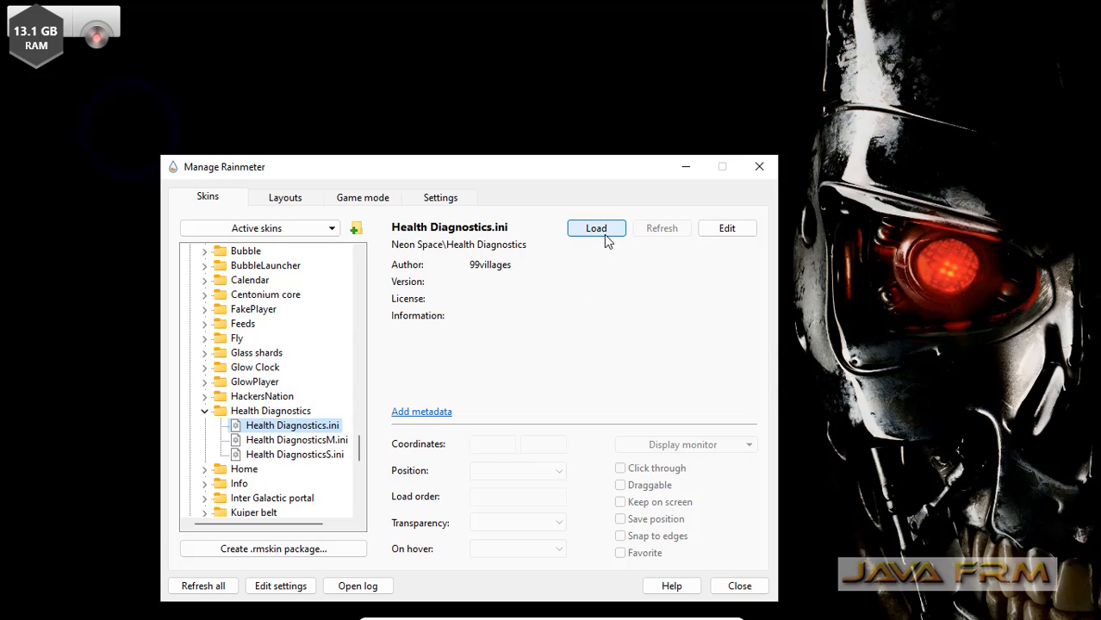
Step: Load Health Diagnostics.ini, close the manager and drag the eMini bar beside the diagnostics panel
click(596, 227)
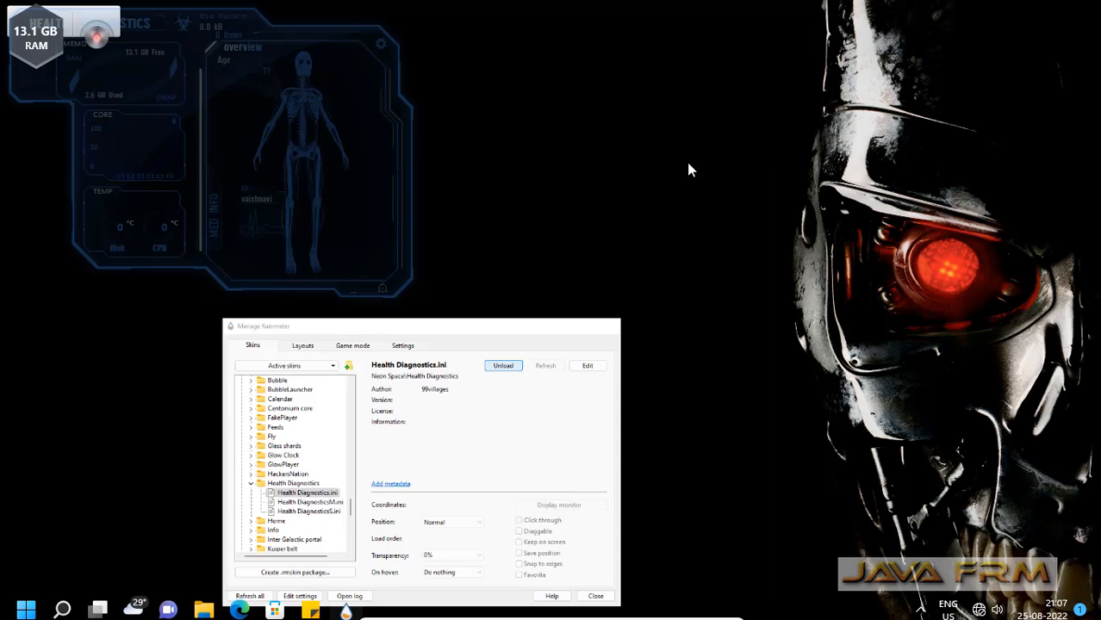
click(596, 596)
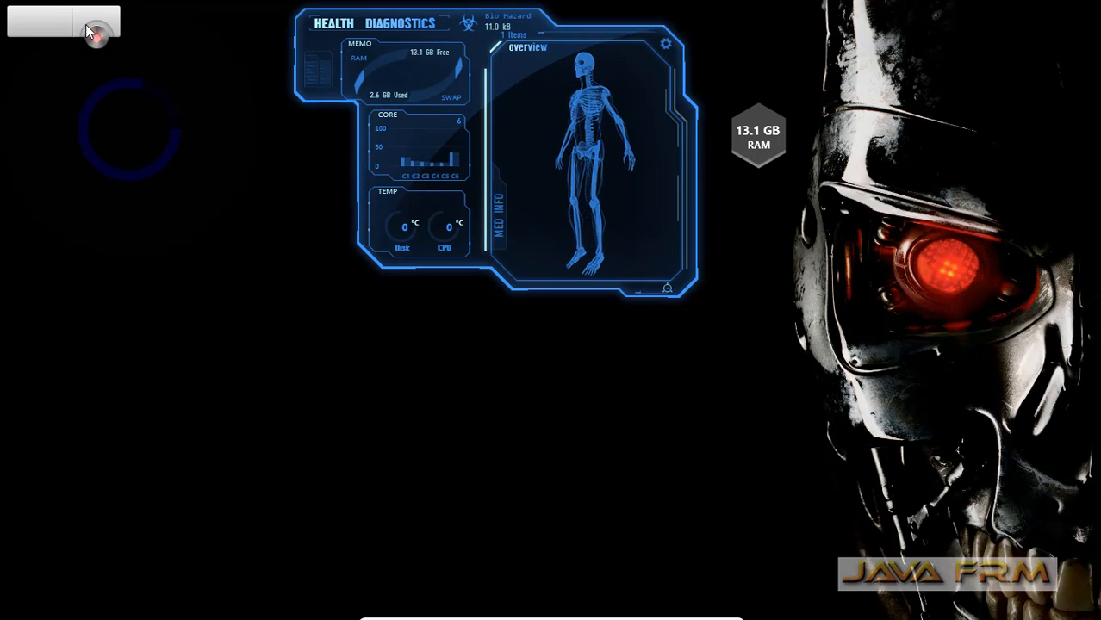
click(95, 26)
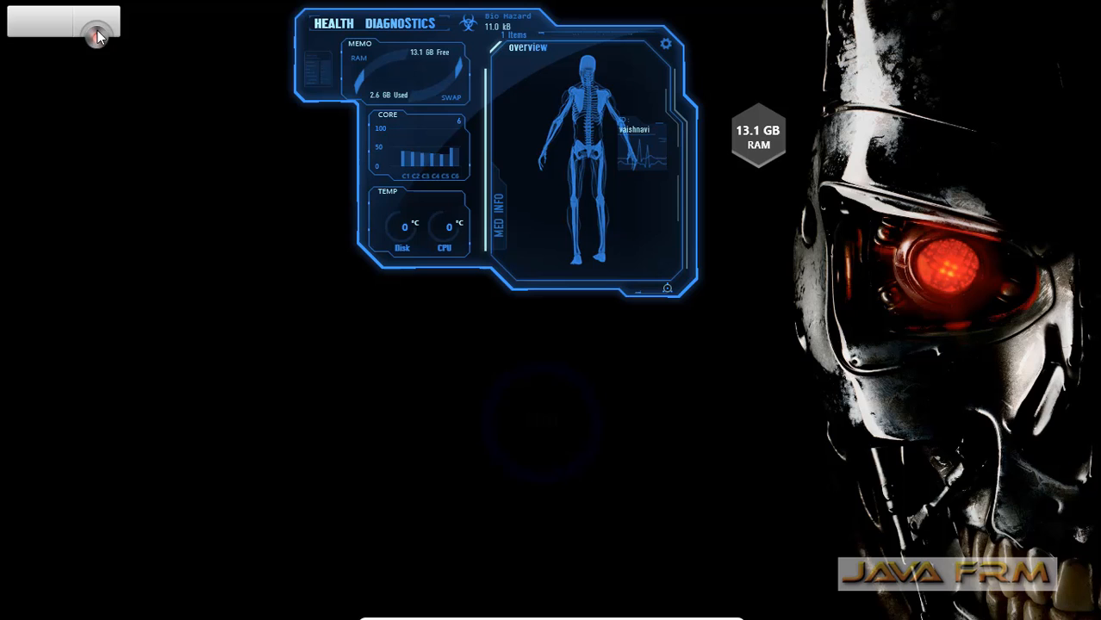
click(96, 26)
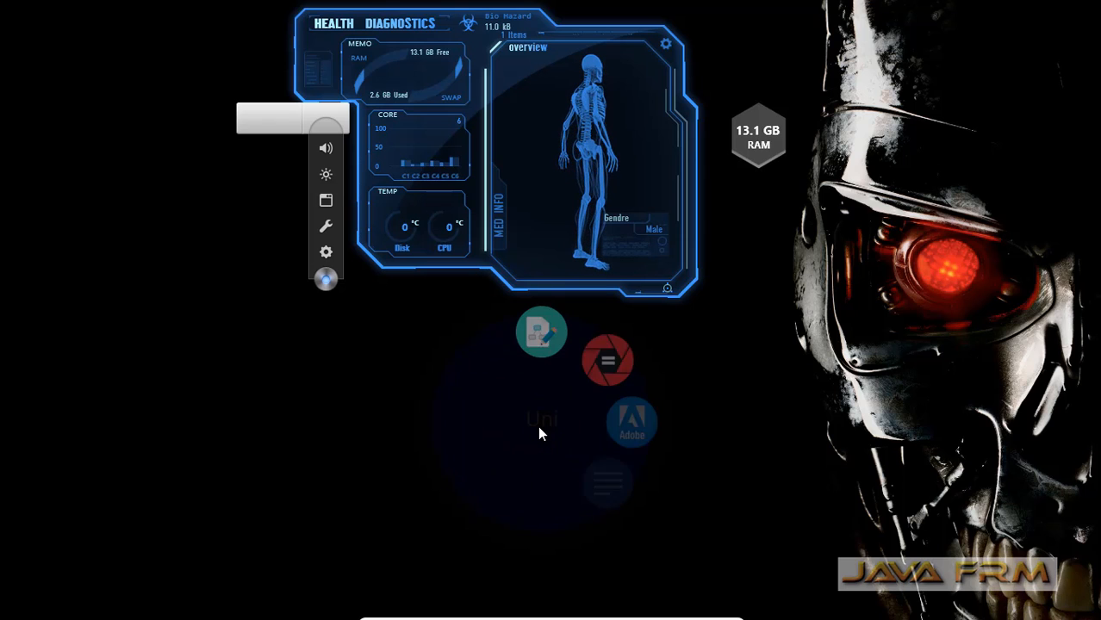
Step: Set the Circular Icon Launcher to fade out on hover via its settings menu
right_click(541, 434)
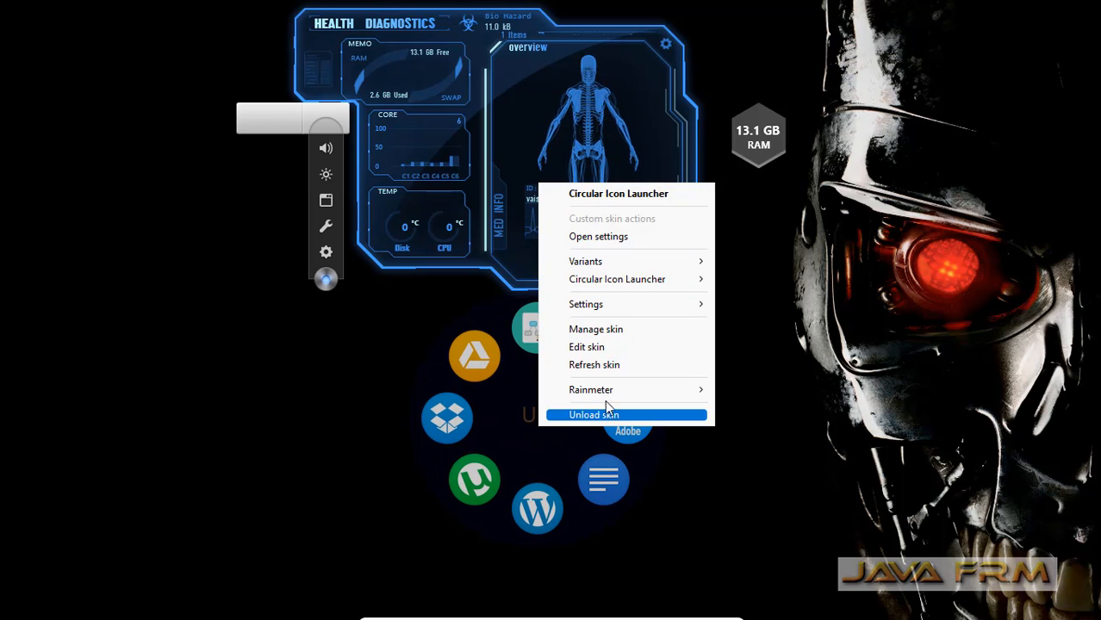
mouse_move(586, 303)
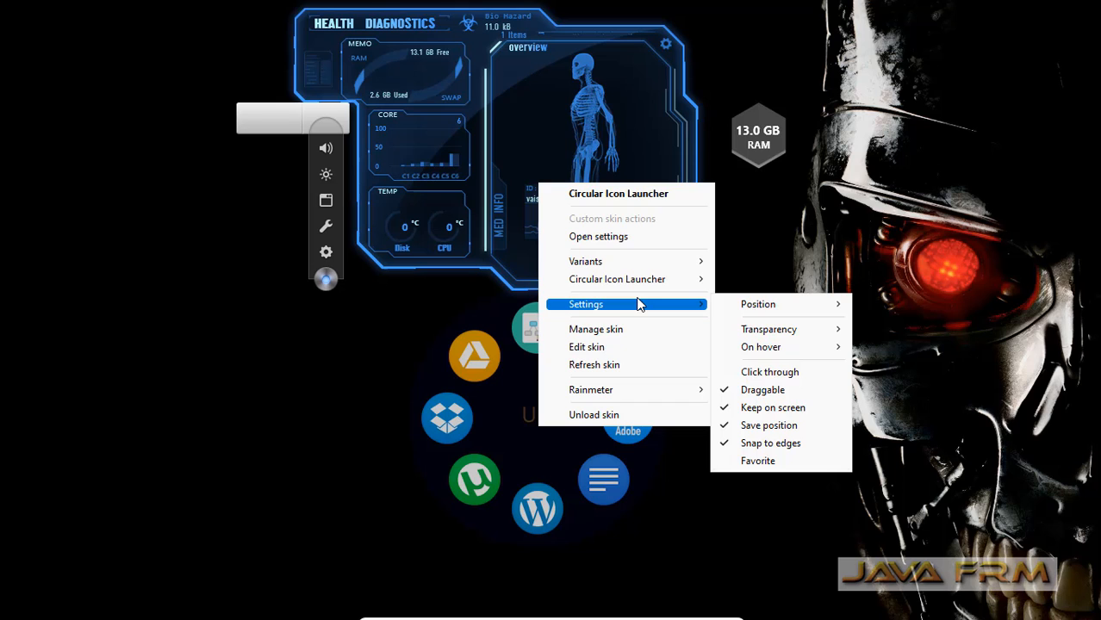
mouse_move(762, 348)
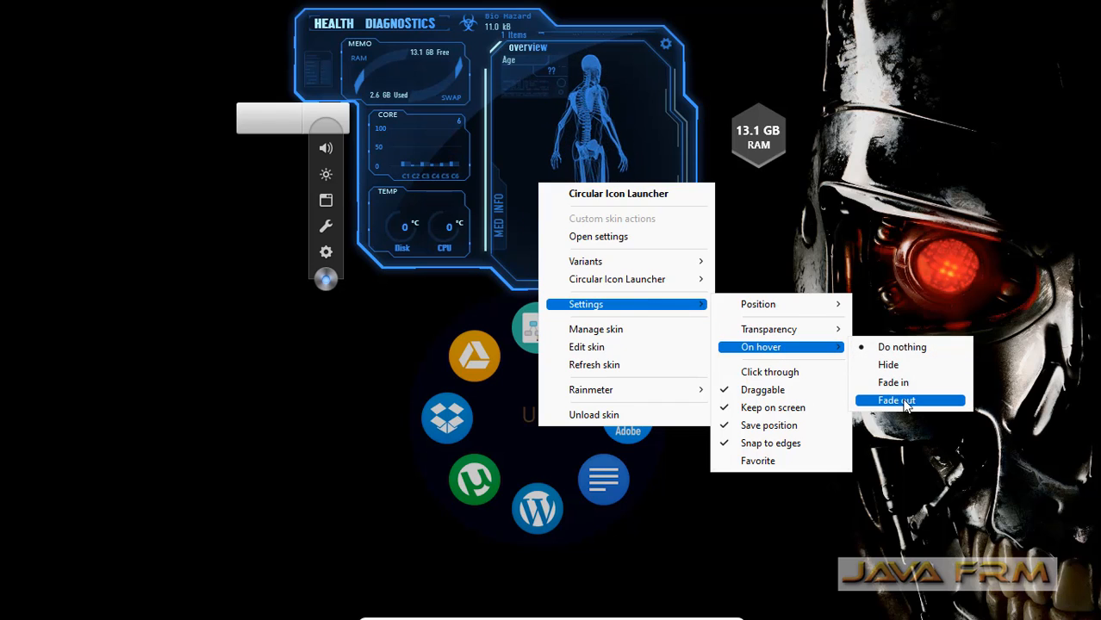
click(896, 399)
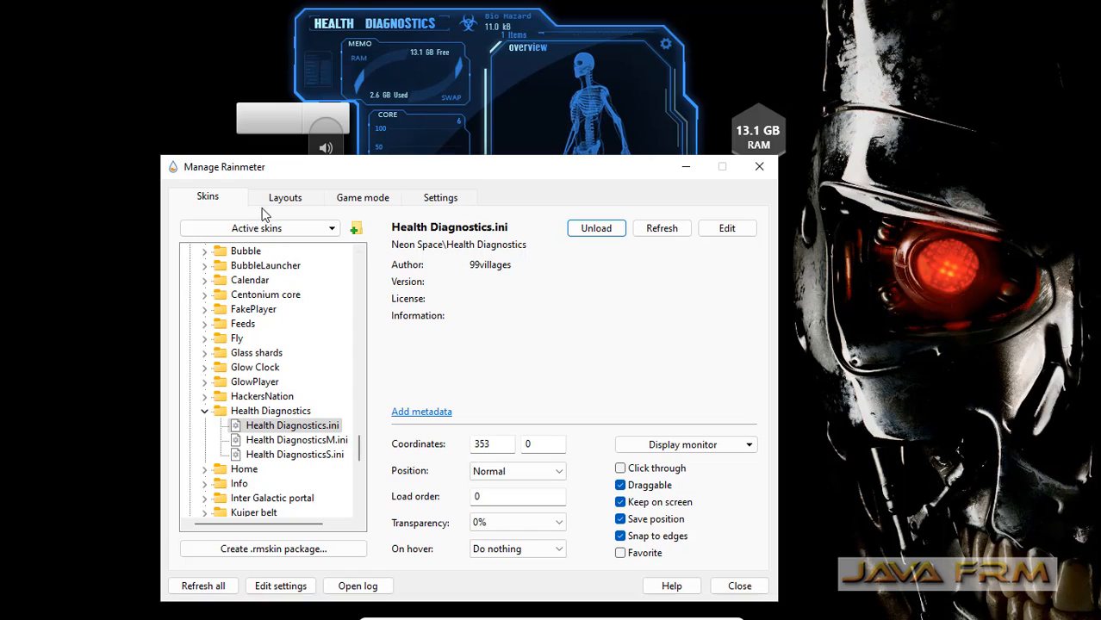
Step: In the Layouts tab, replace the name field with 'Terminator Customized Layout'
click(284, 196)
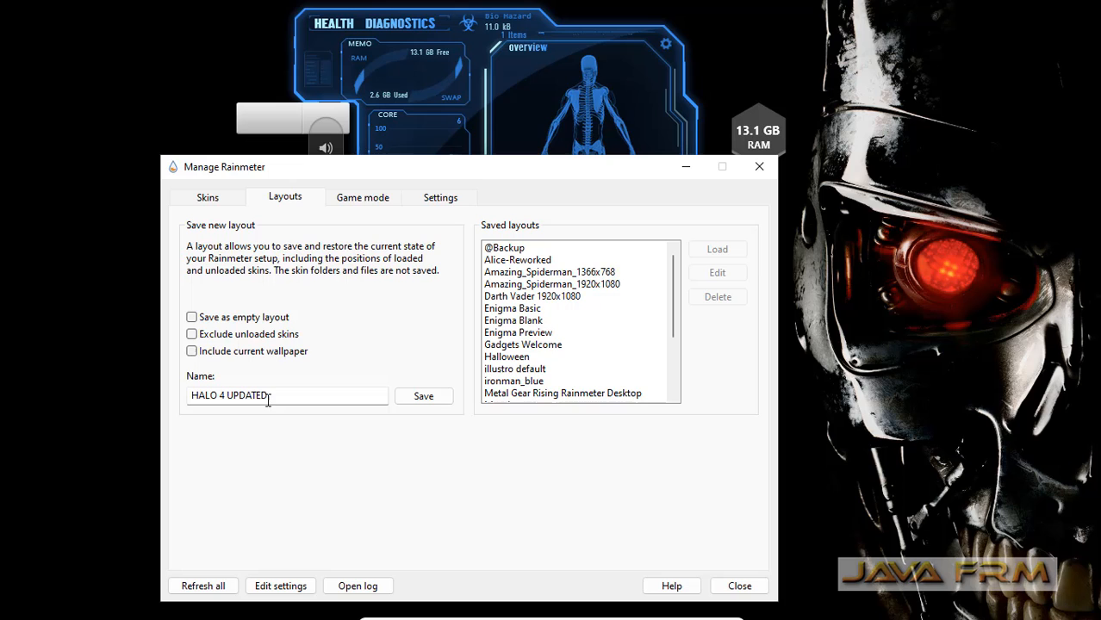
key(Backspace)
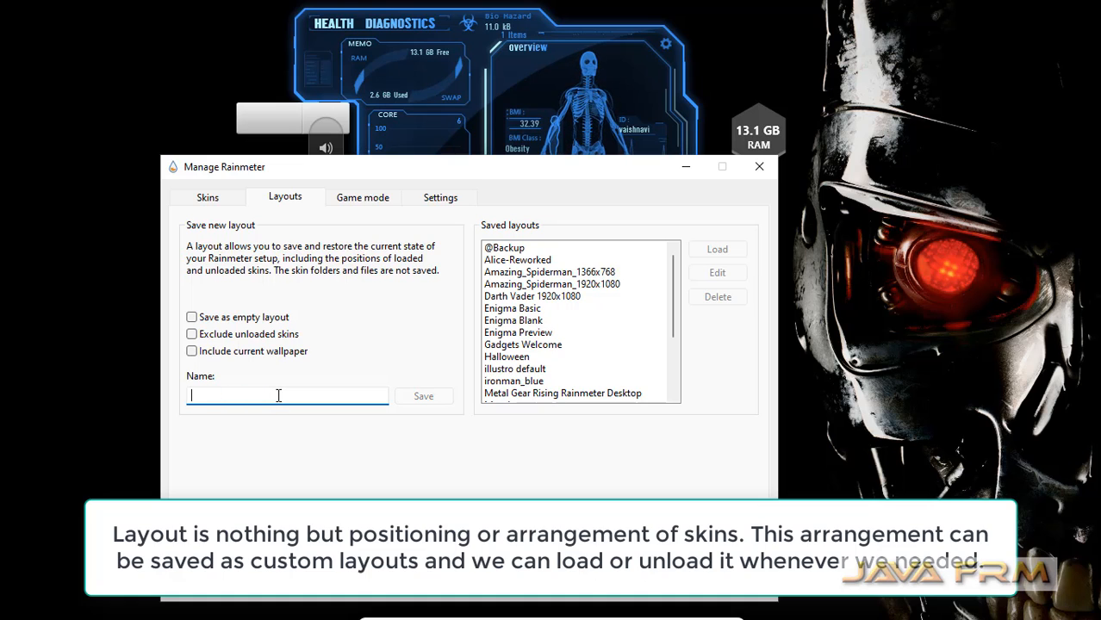
text(Terminator Customized)
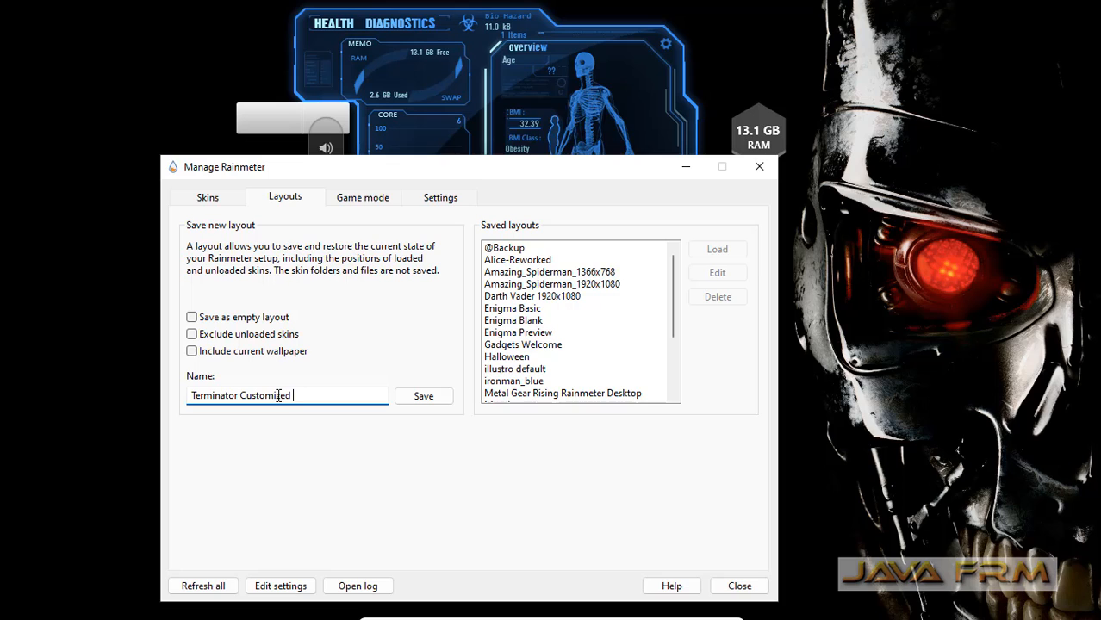
text(Layout)
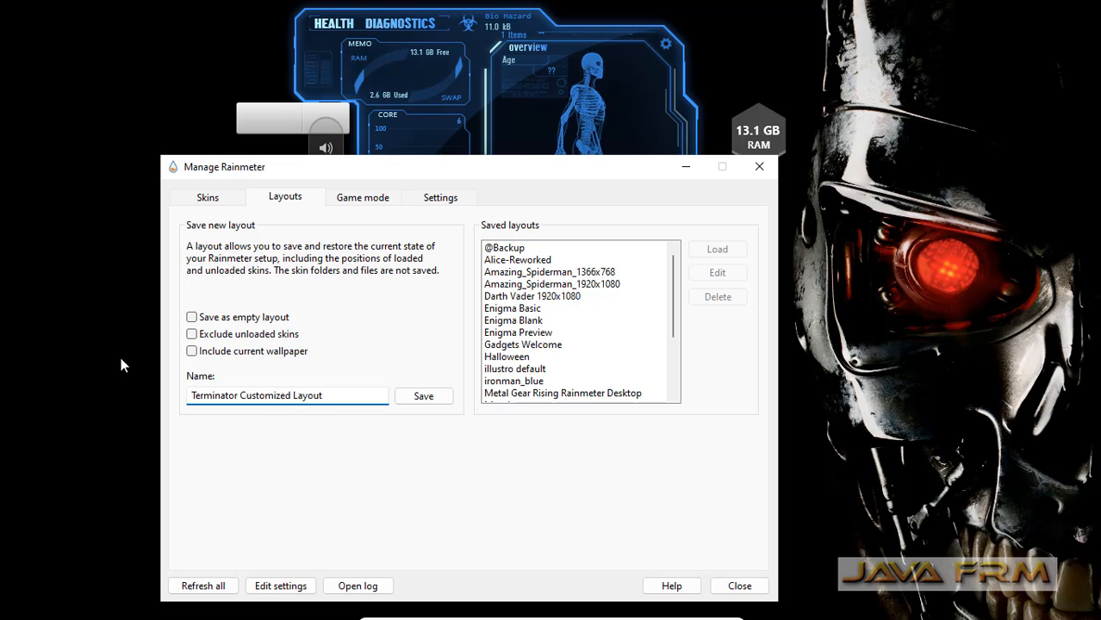
Step: Tick include current wallpaper and exclude unloaded skins, then save the layout
click(191, 352)
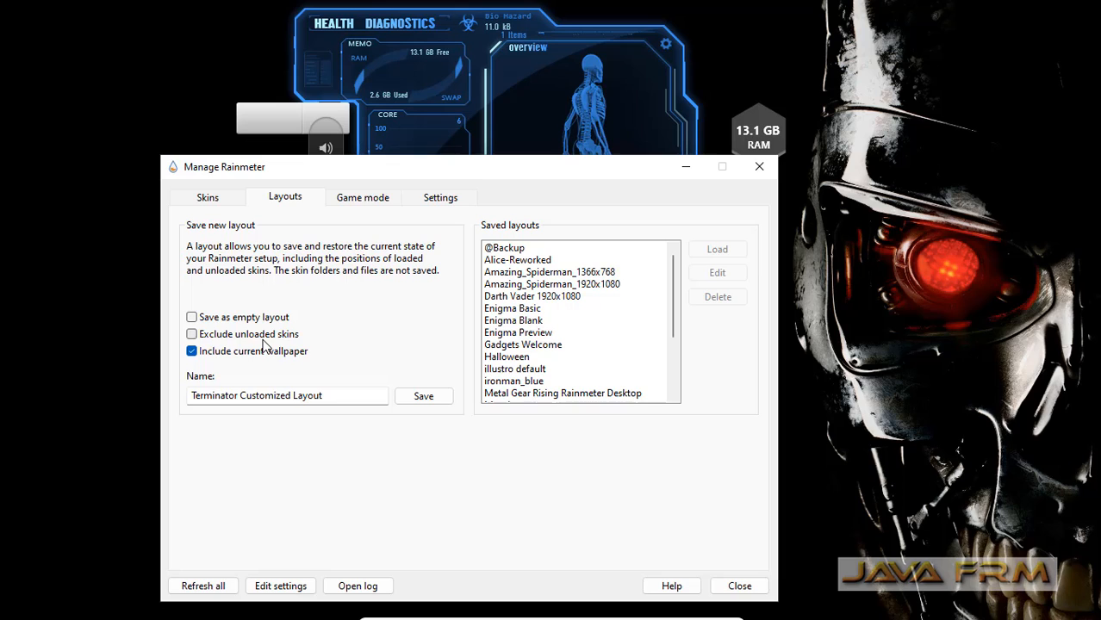
click(191, 351)
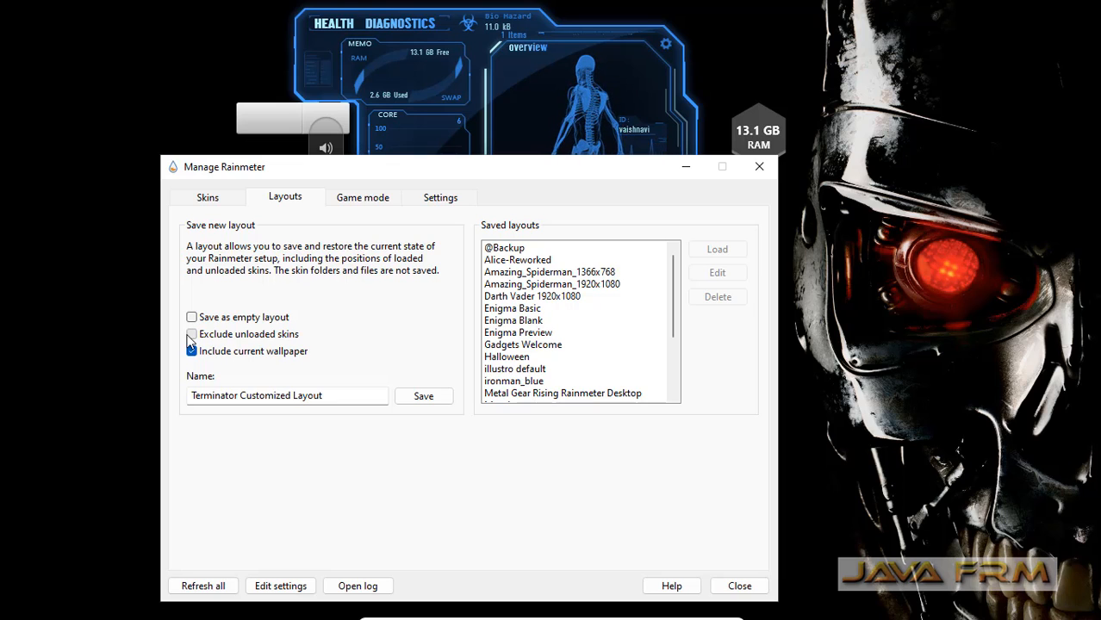
click(191, 335)
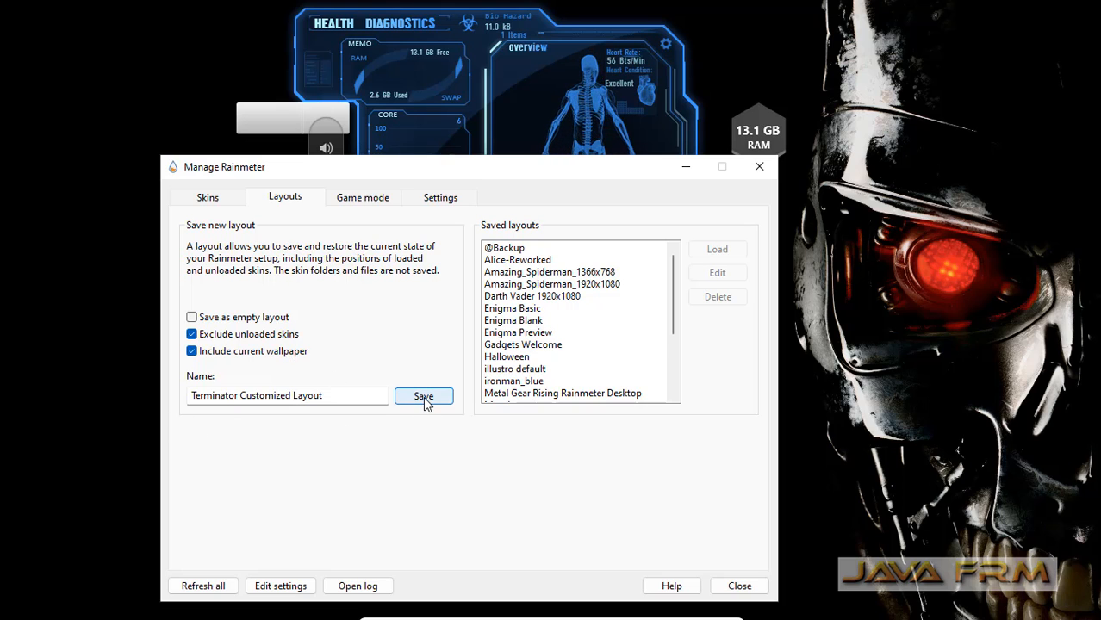
mouse_move(600, 299)
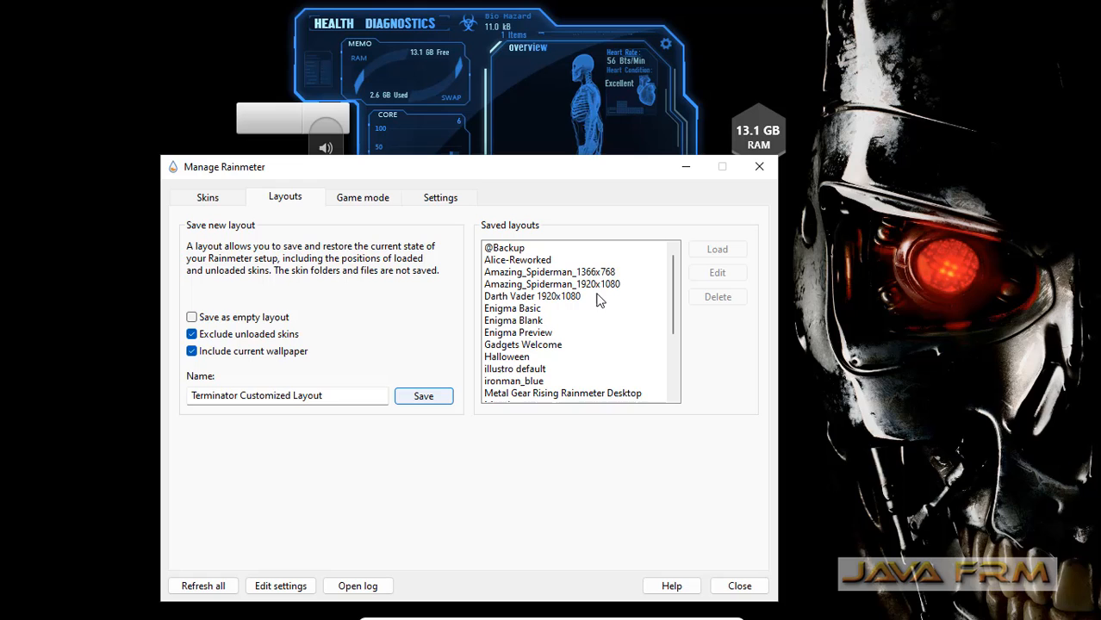
scroll(down, 3)
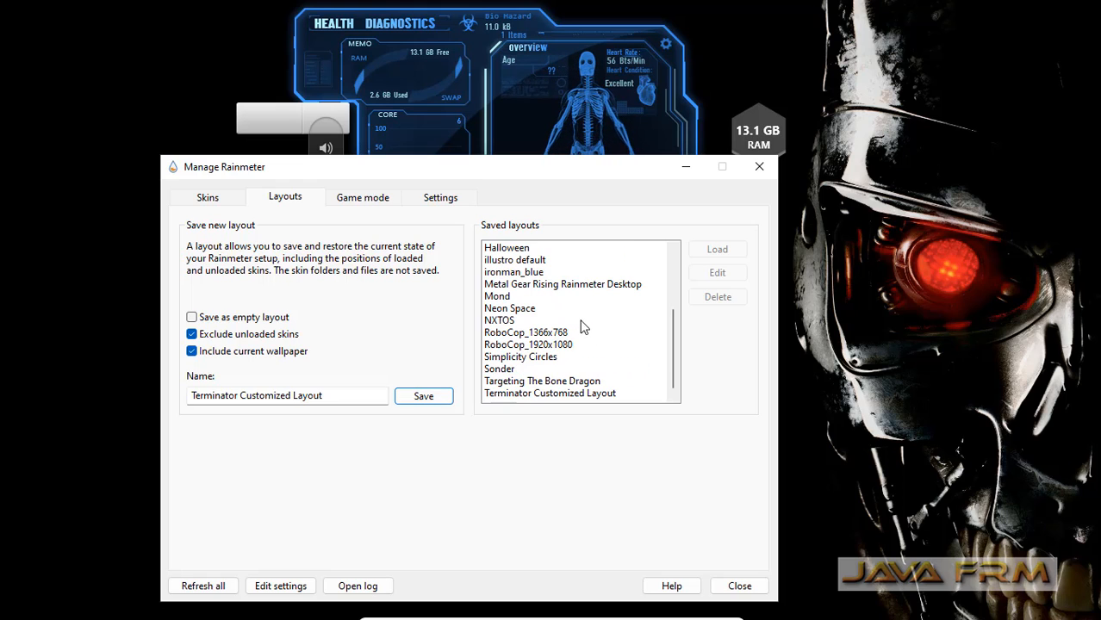
click(549, 393)
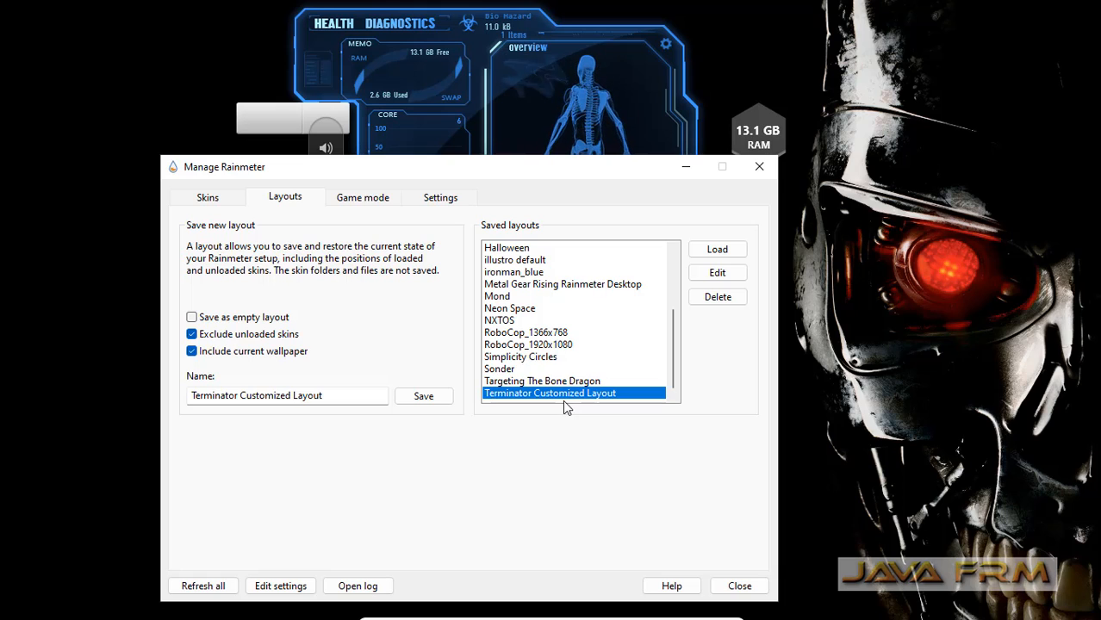
mouse_move(558, 351)
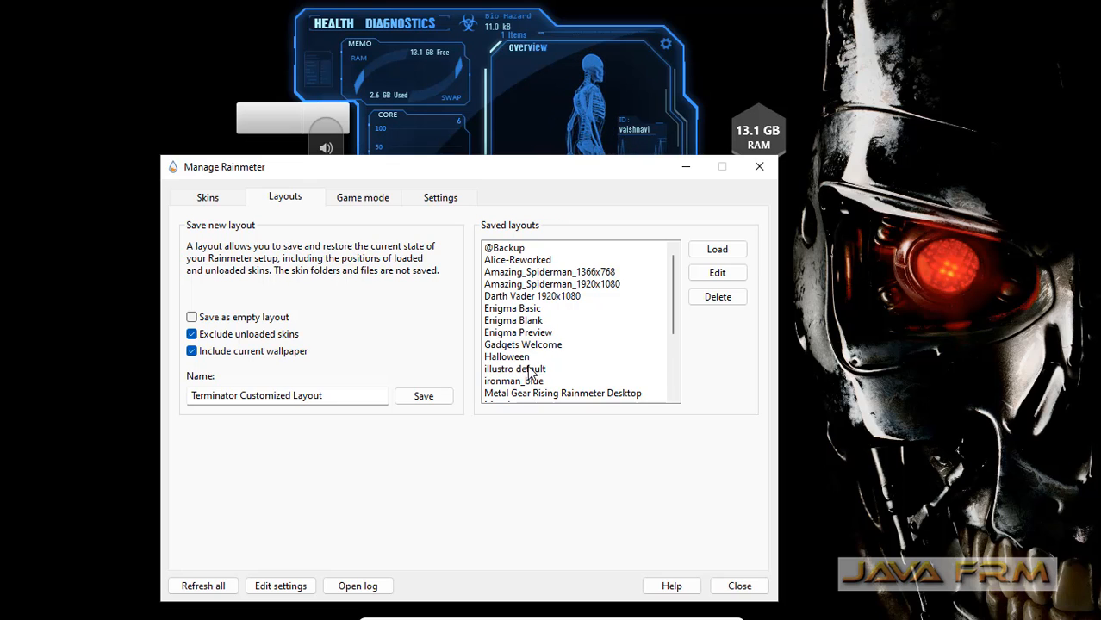
Step: Load the illustro default layout, replacing the desktop skins
click(513, 369)
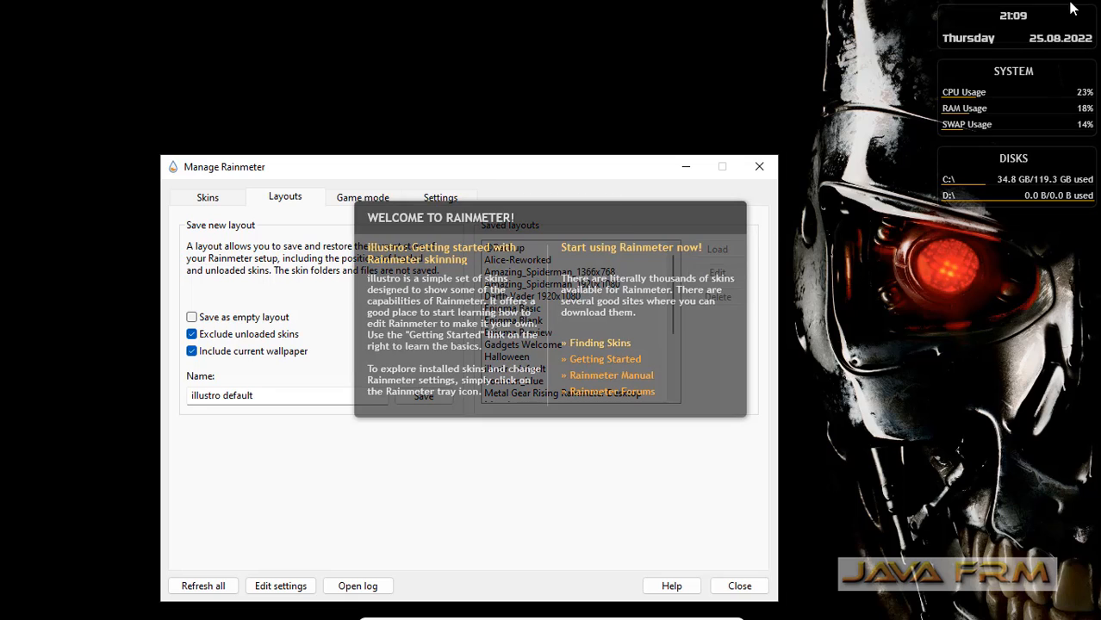
mouse_move(534, 176)
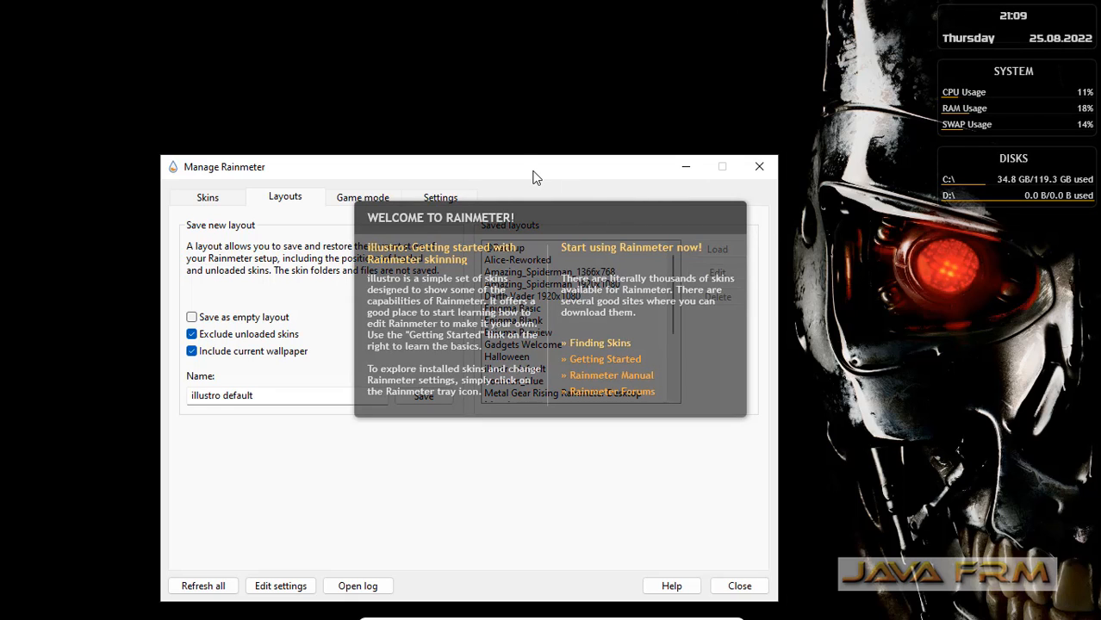
mouse_move(552, 175)
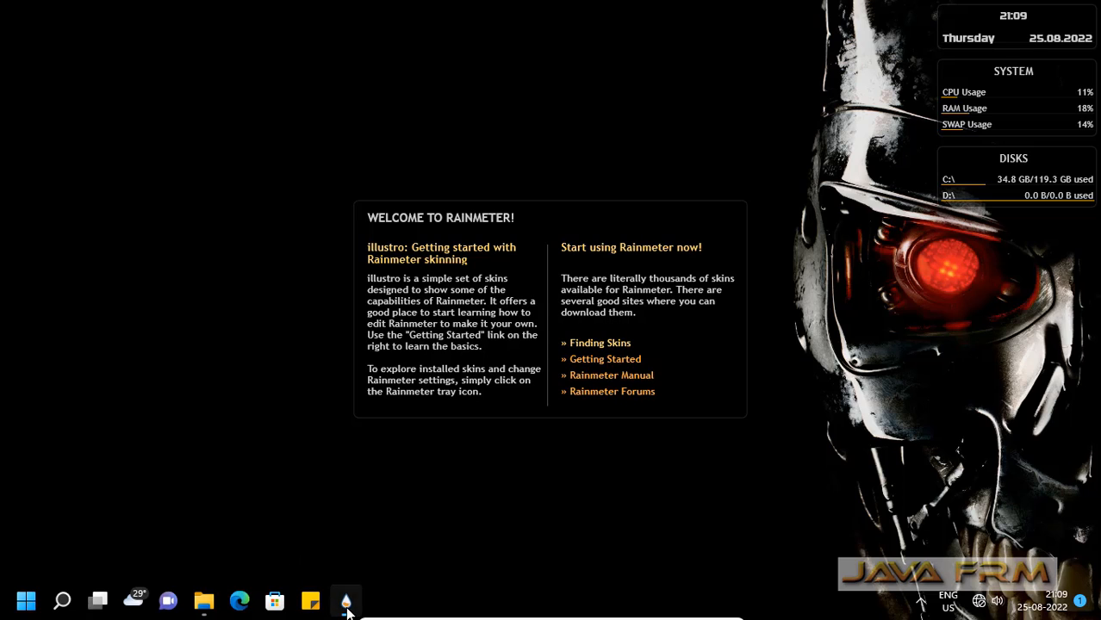
Step: Load Terminator Customized Layout from Manage Rainmeter, restoring the arranged skins, and return to the manager
click(345, 599)
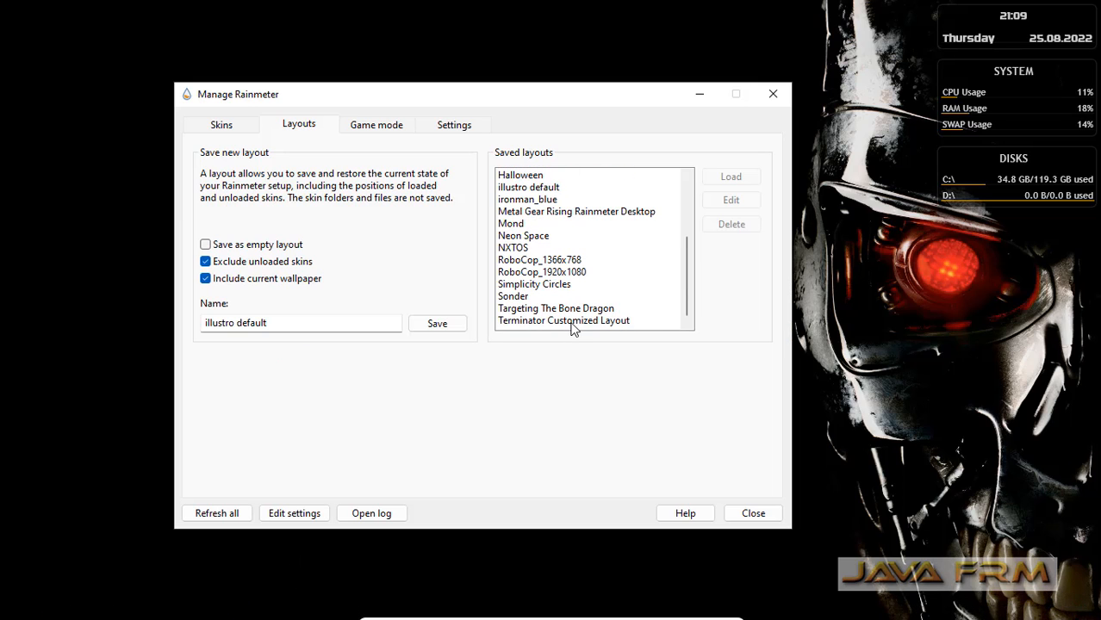
click(563, 320)
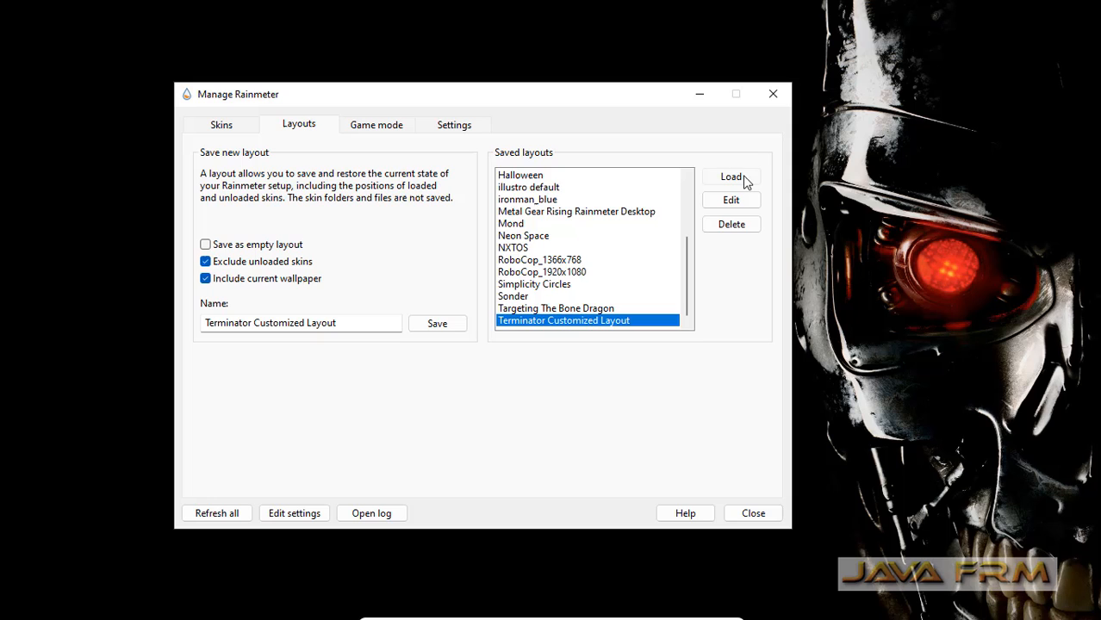
click(730, 176)
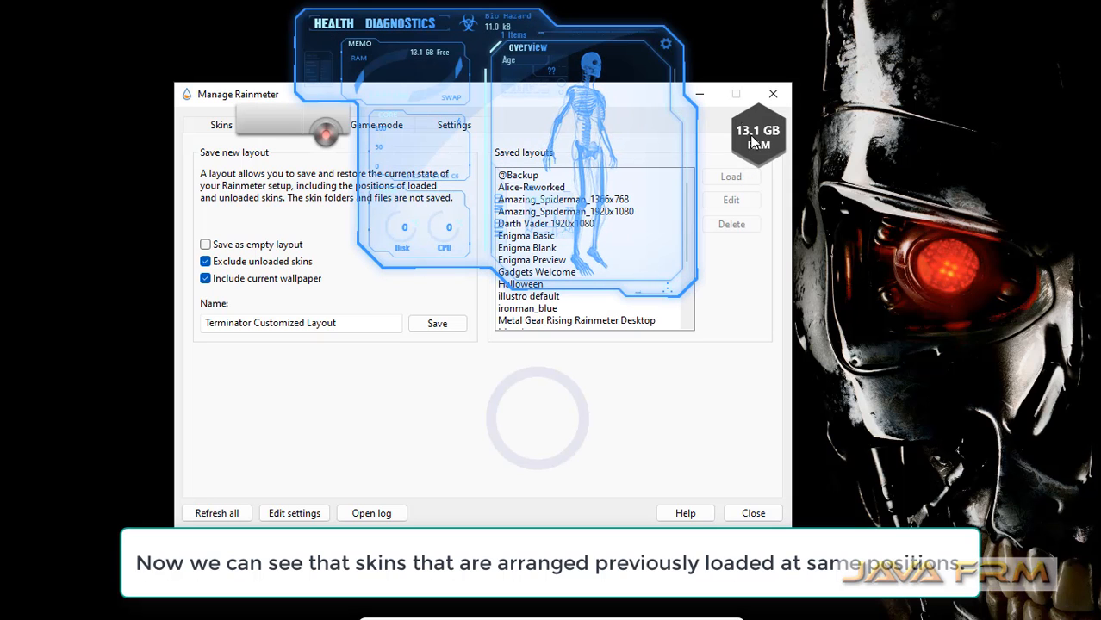
click(771, 93)
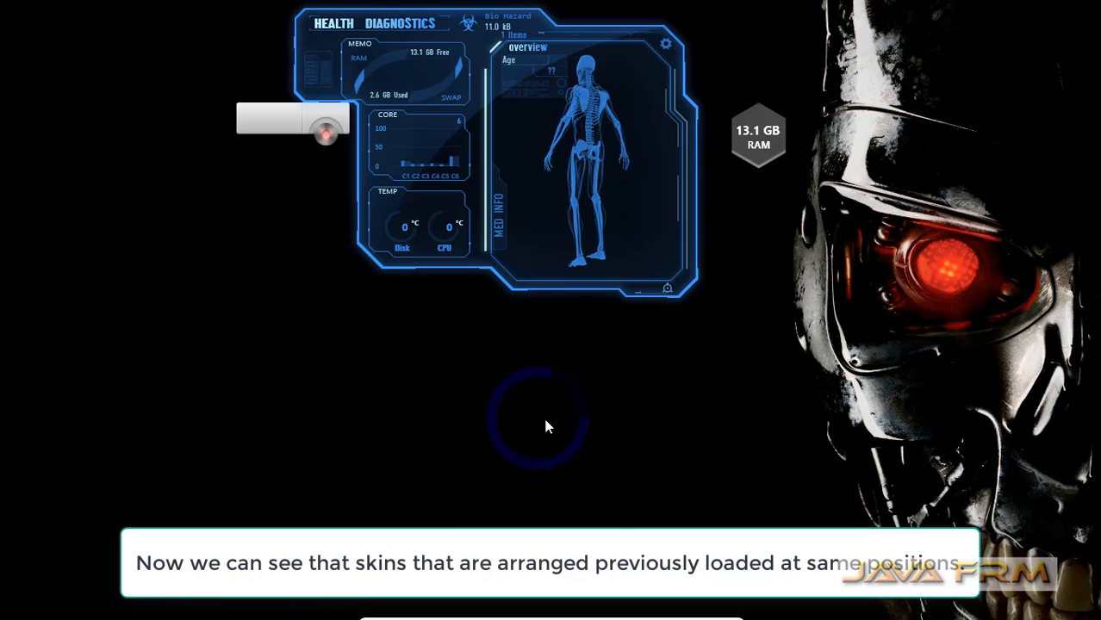
click(326, 135)
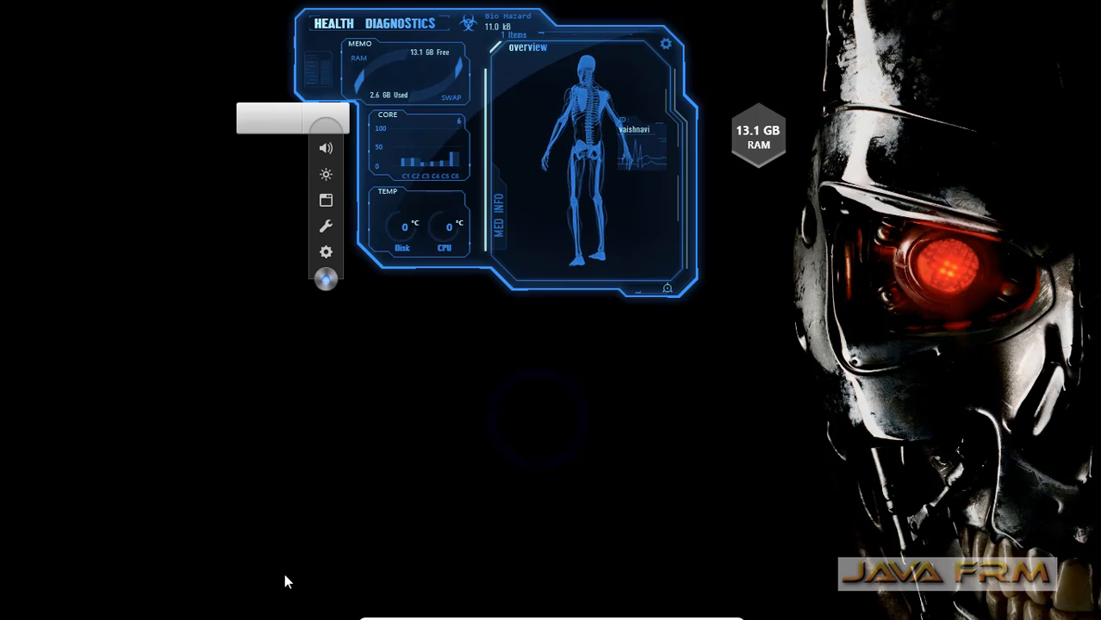
click(345, 599)
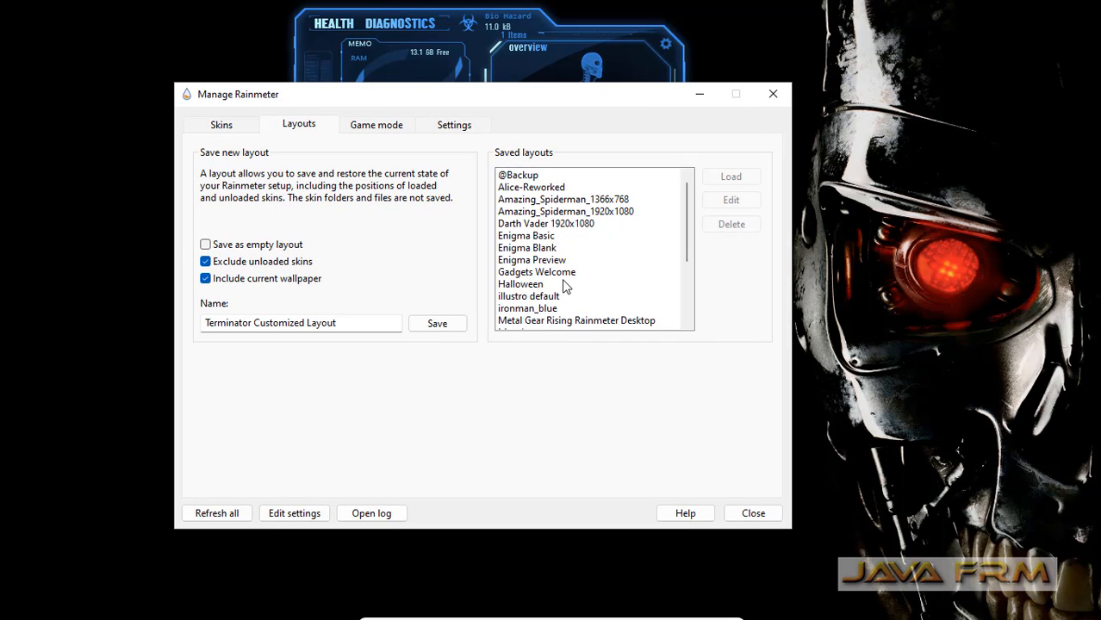
Step: Load the Mond layout, hide the manager and close the Mond skin's settings panel
scroll(down, 3)
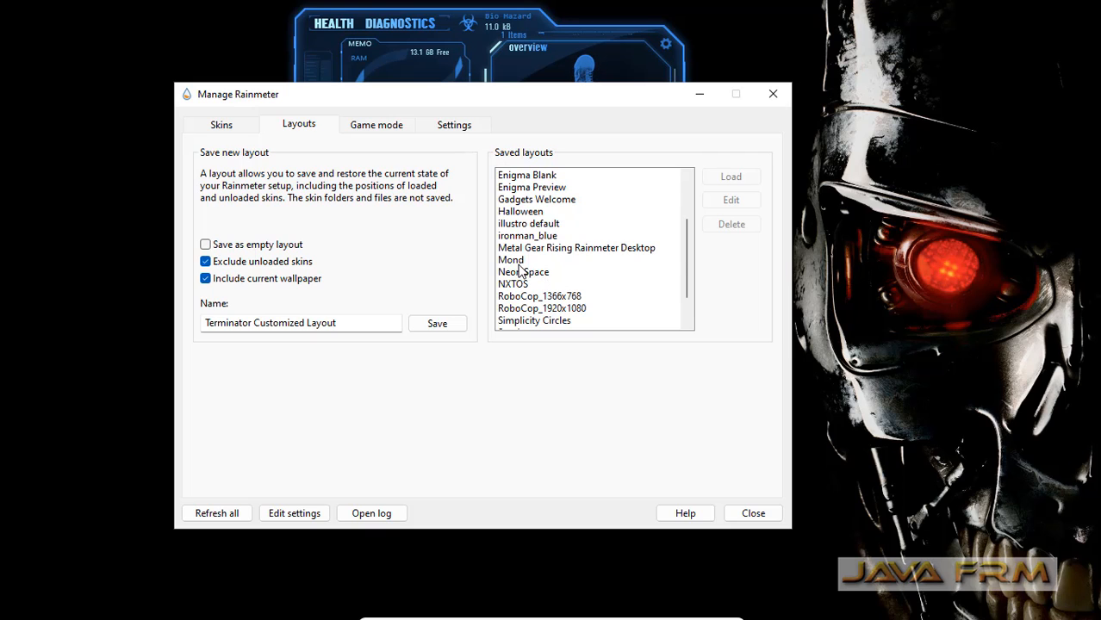
click(510, 258)
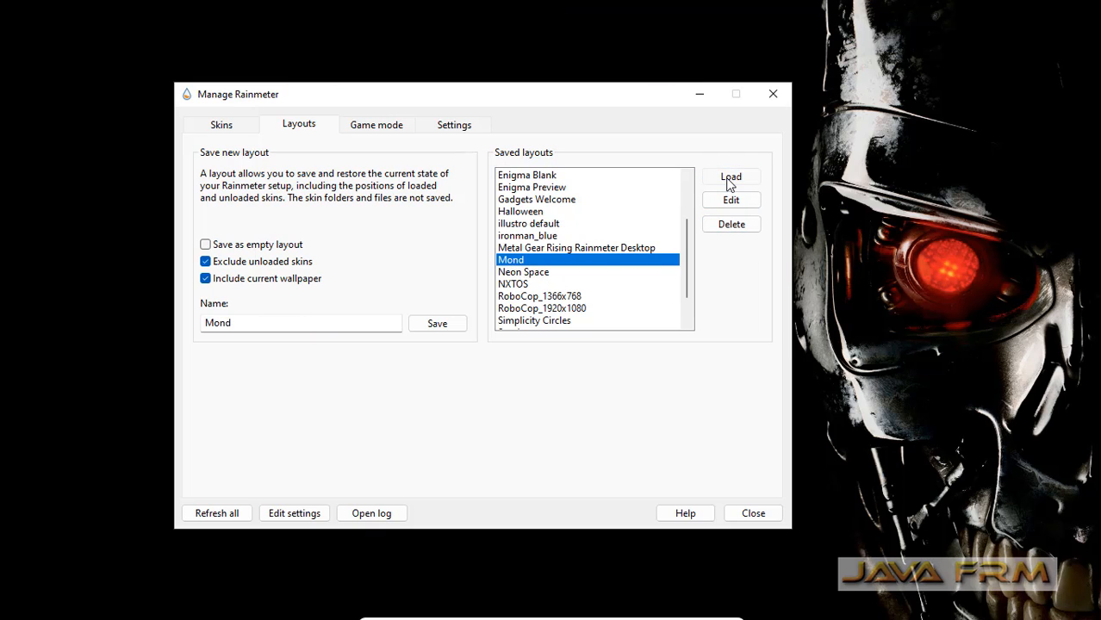
click(730, 176)
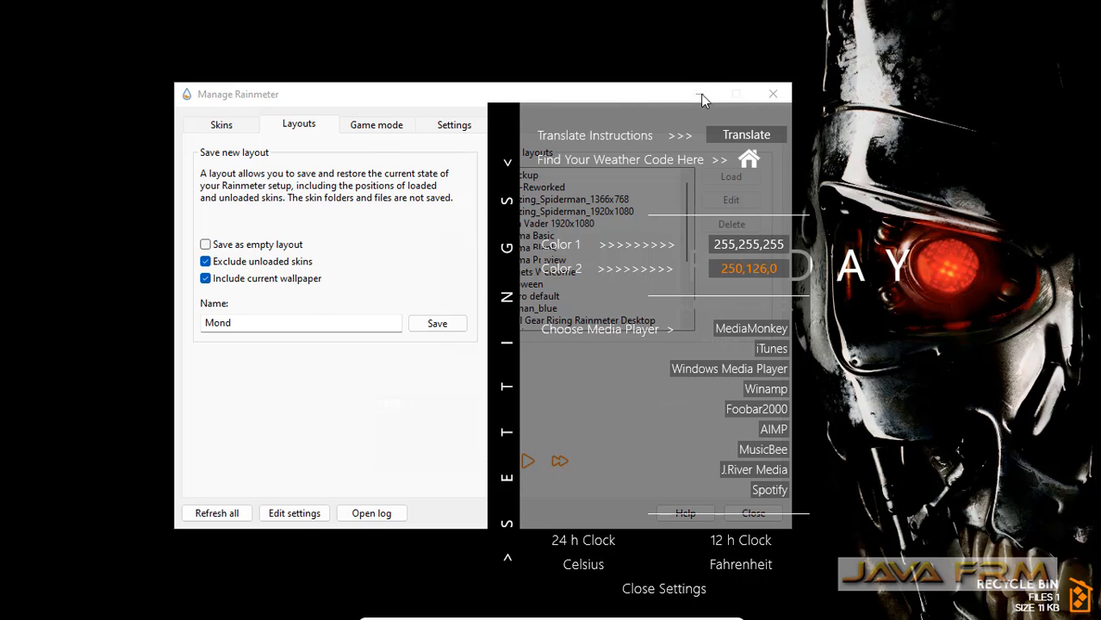
click(771, 93)
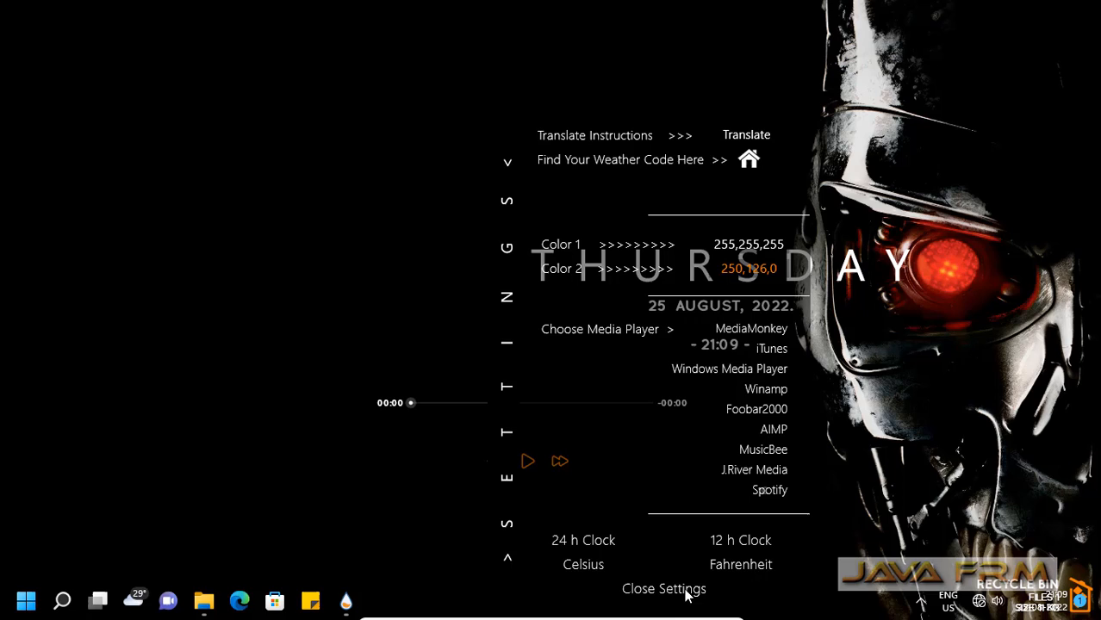
mouse_move(661, 596)
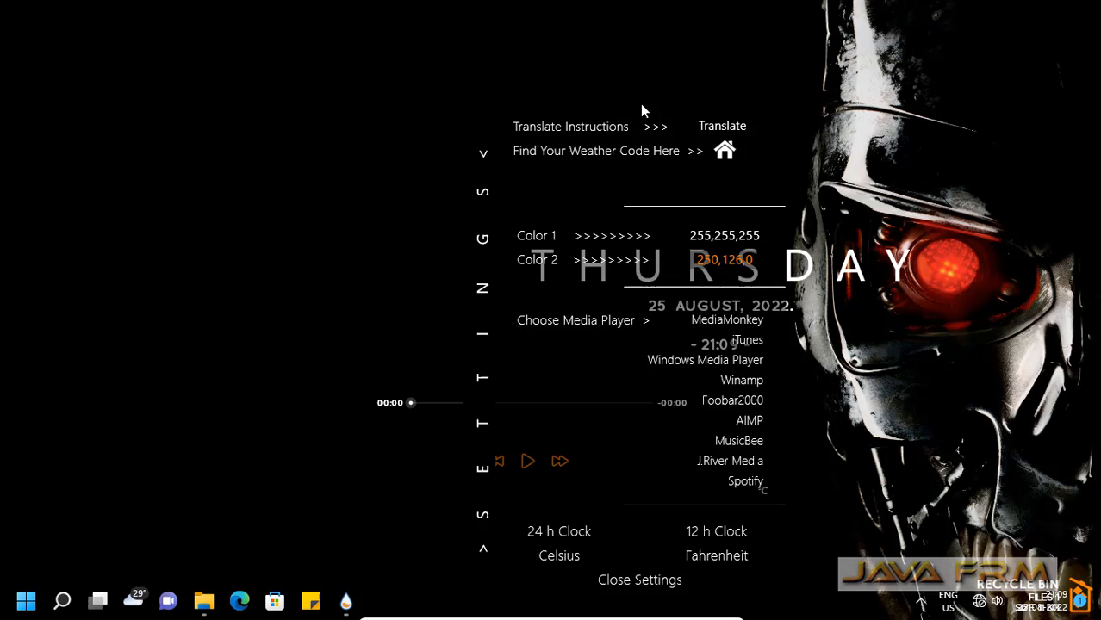
click(639, 579)
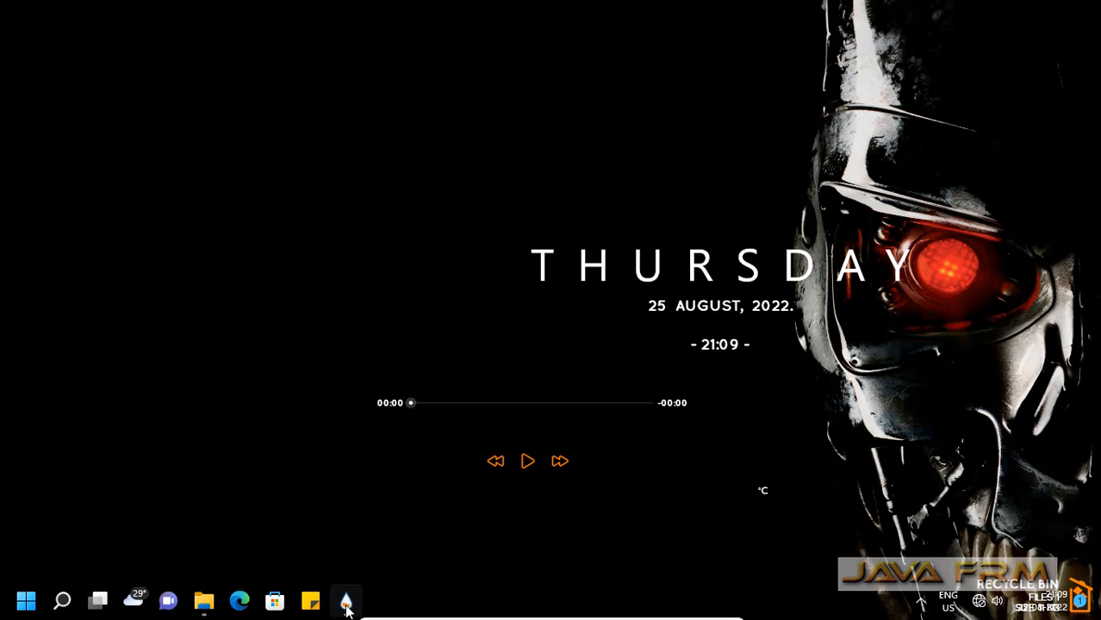
Step: Load 'Terminator Customized Layout' from Manage Rainmeter, restoring the Health Diagnostics and RAM skins
click(345, 599)
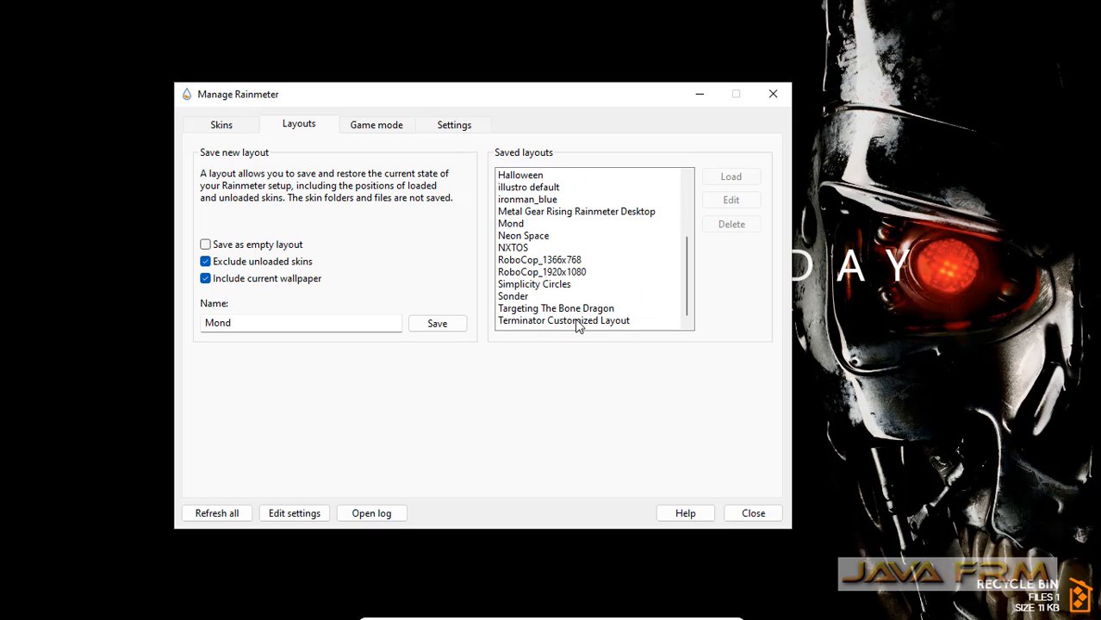
click(564, 318)
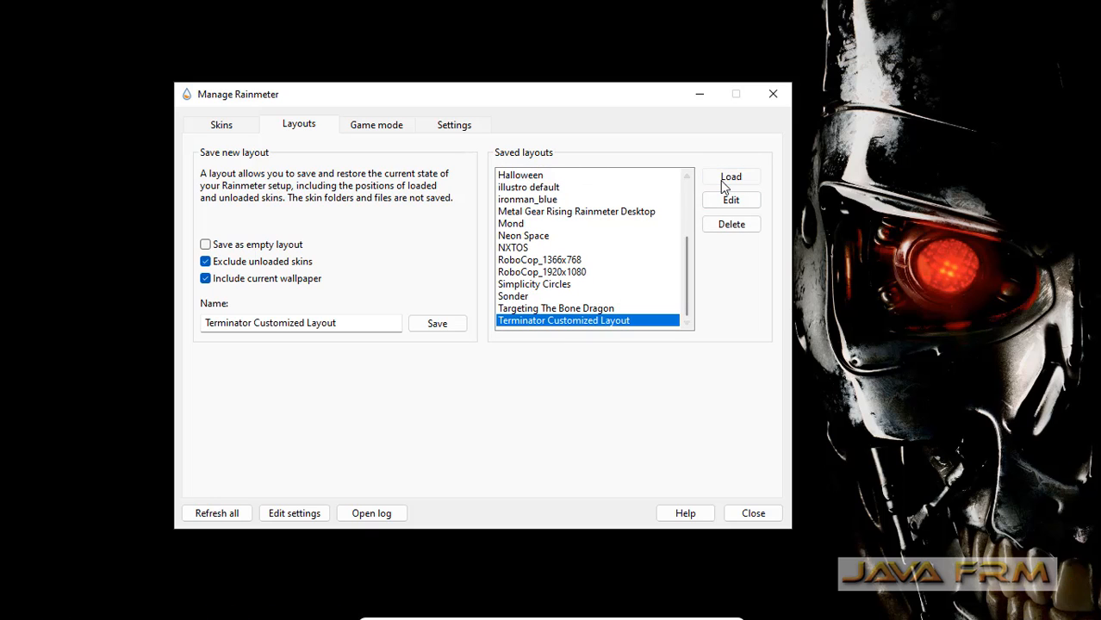
click(730, 176)
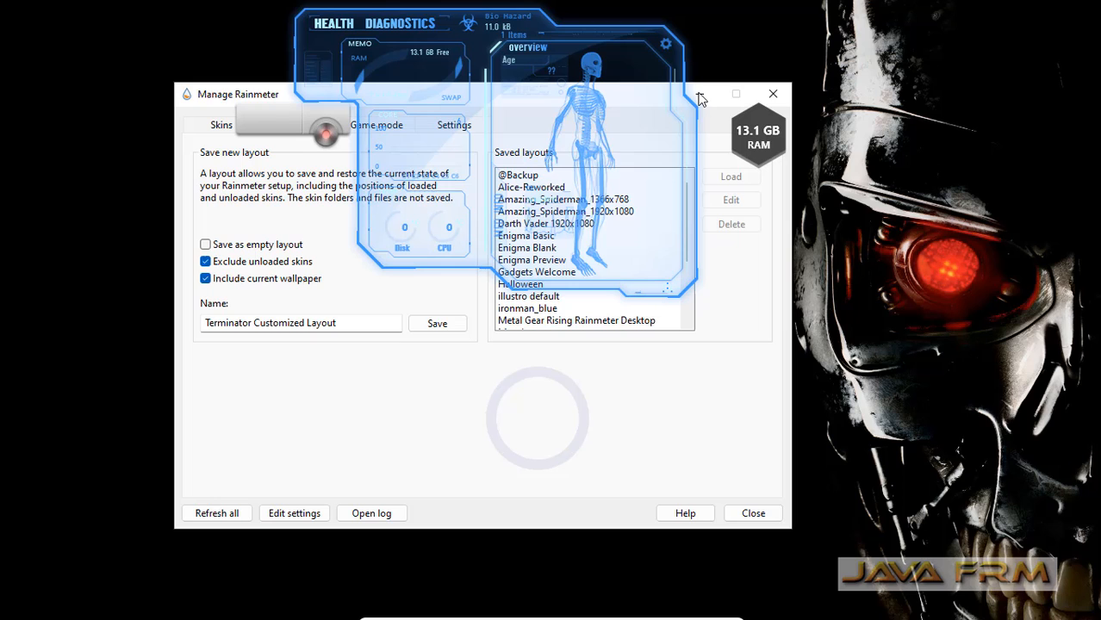